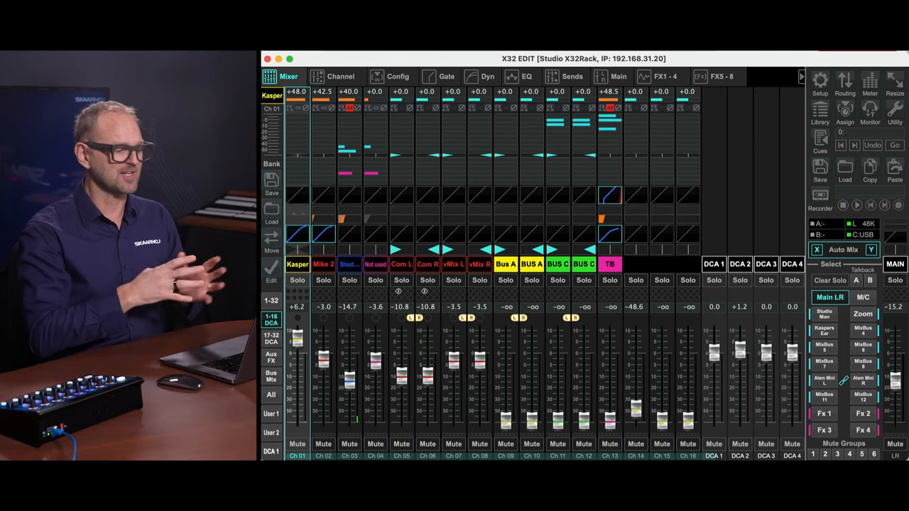
{"action": "mouse_move", "coordinate": [676, 68]}
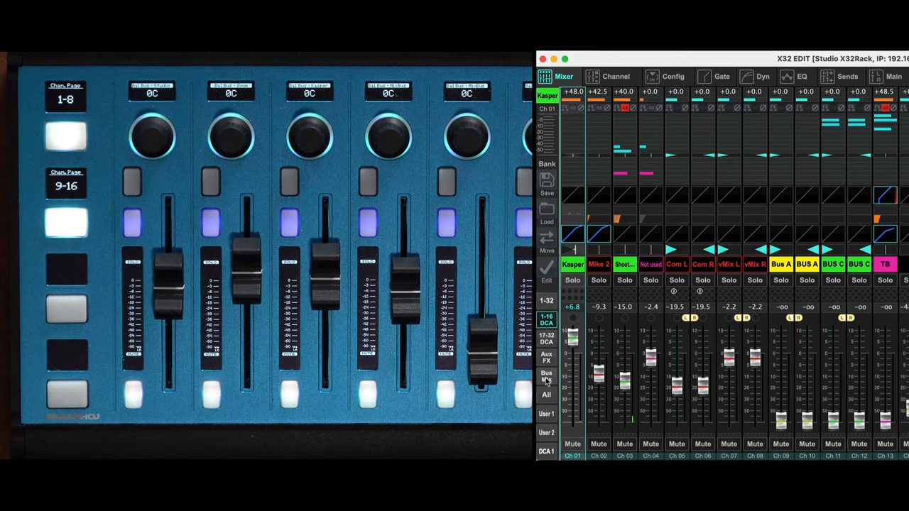
{"action": "left_click", "coordinate": [545, 378]}
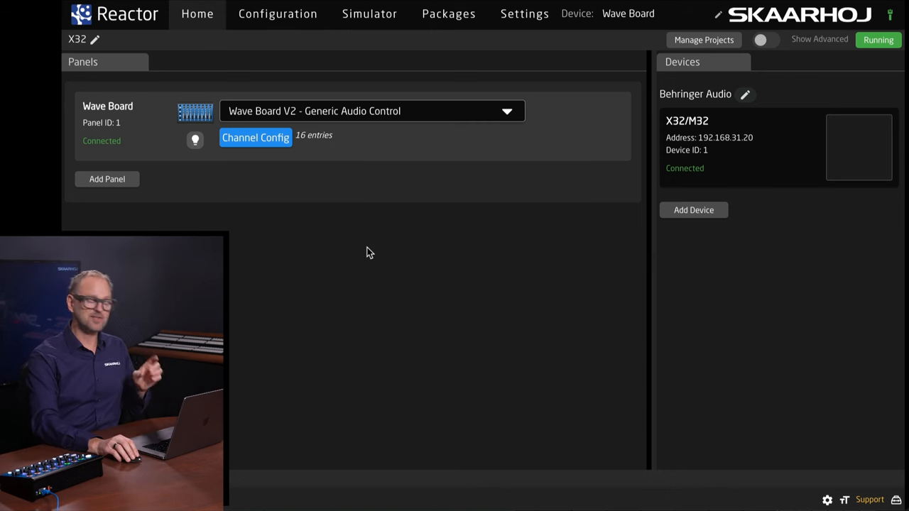
Step: Add the discovered ATEM 2 M/E Constellation HD at 192.168.10.239 as a device and save it
{"action": "left_click", "coordinate": [693, 210]}
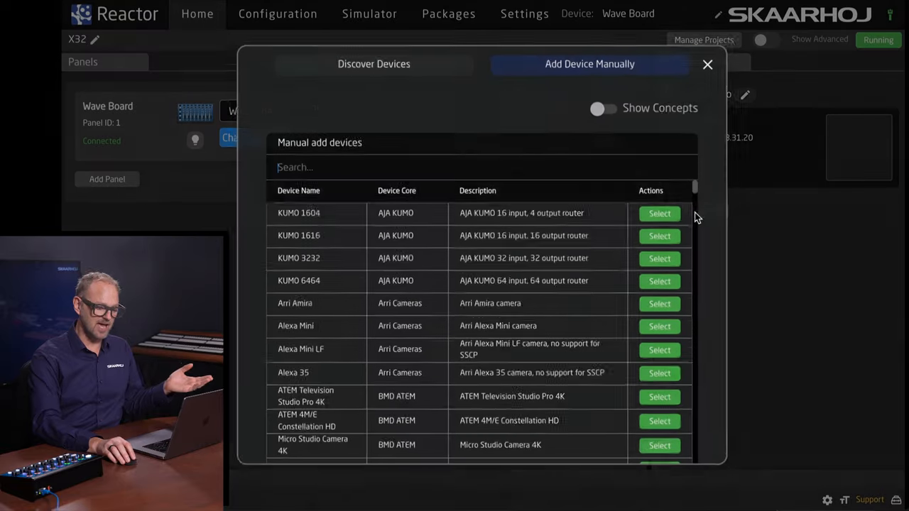
{"action": "left_click", "coordinate": [373, 64]}
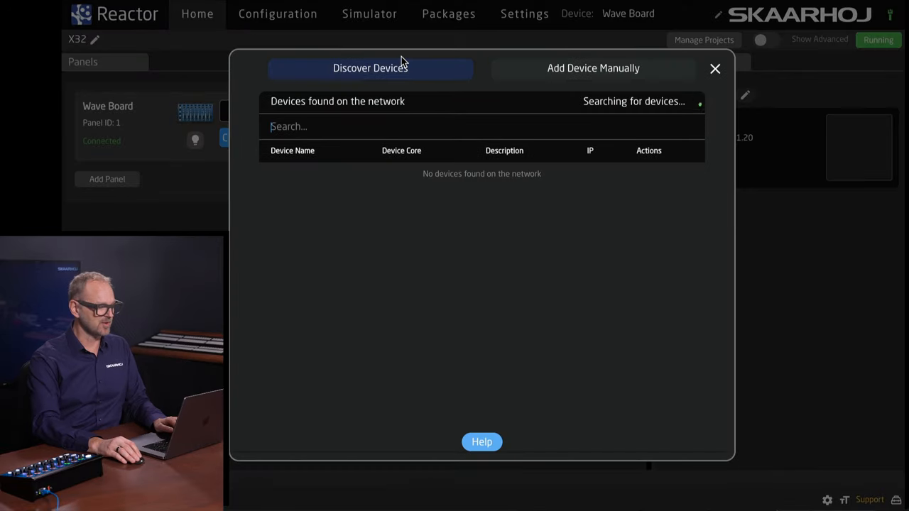
{"action": "type", "text": "ATEM"}
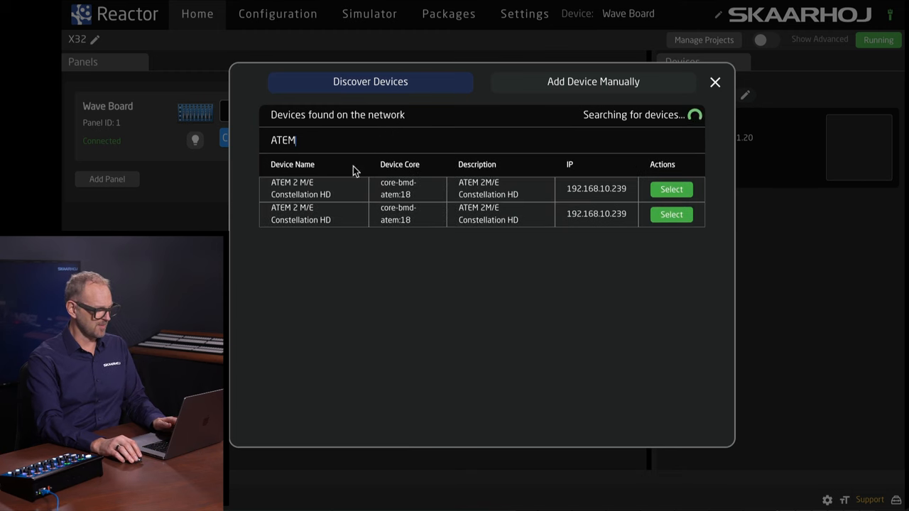
{"action": "left_click", "coordinate": [670, 188]}
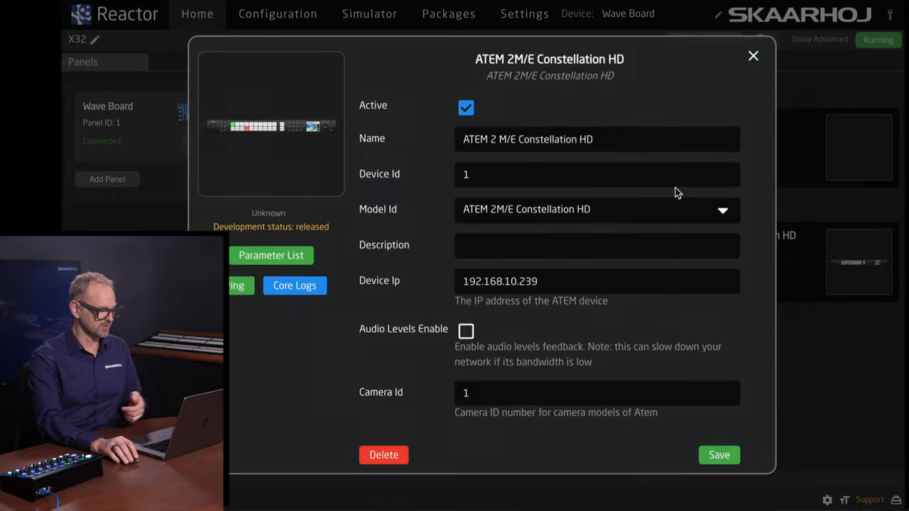
{"action": "left_click", "coordinate": [753, 55]}
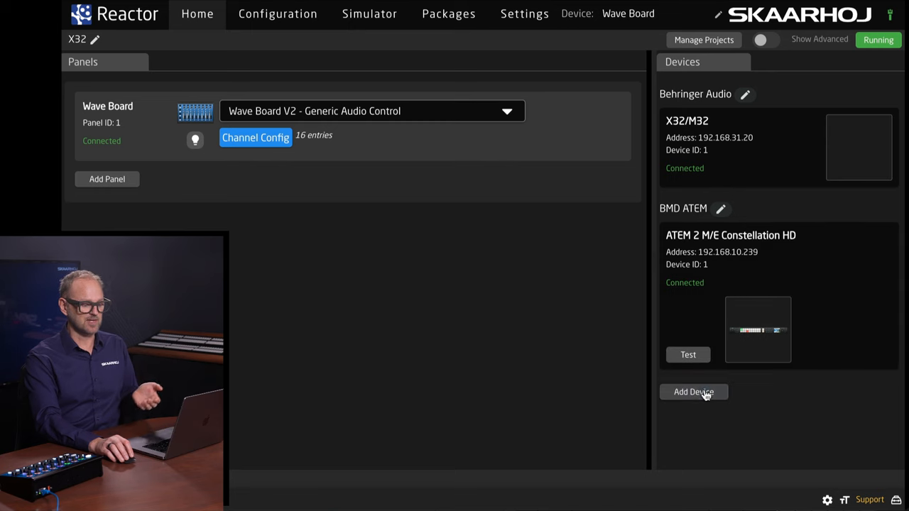
{"action": "left_click", "coordinate": [693, 392]}
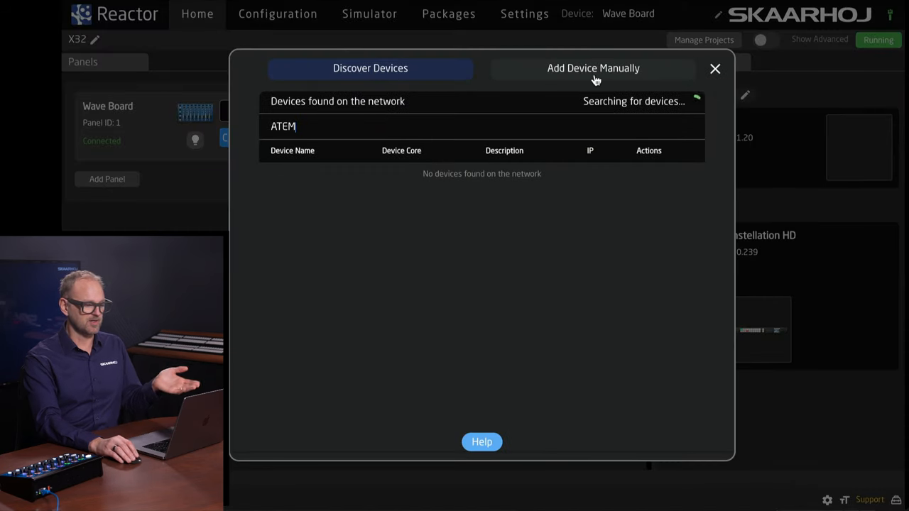
{"action": "left_click", "coordinate": [594, 68]}
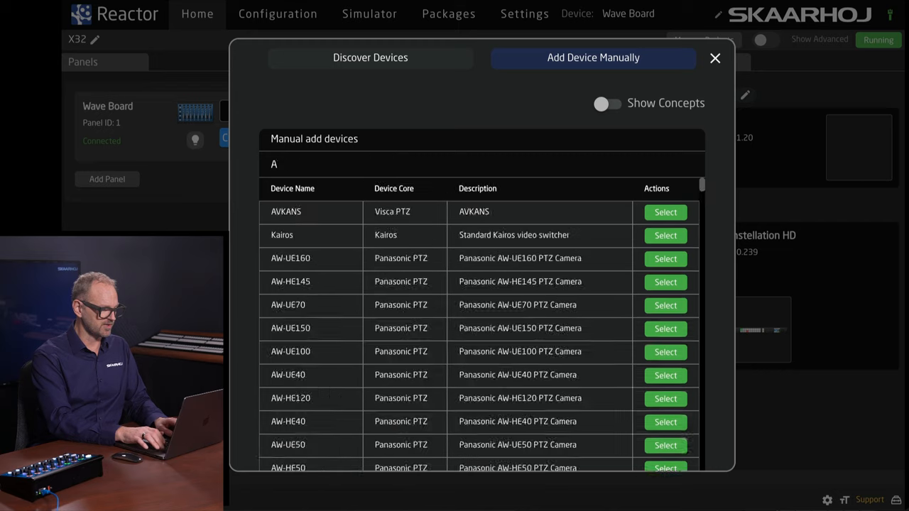
{"action": "type", "text": "DIG"}
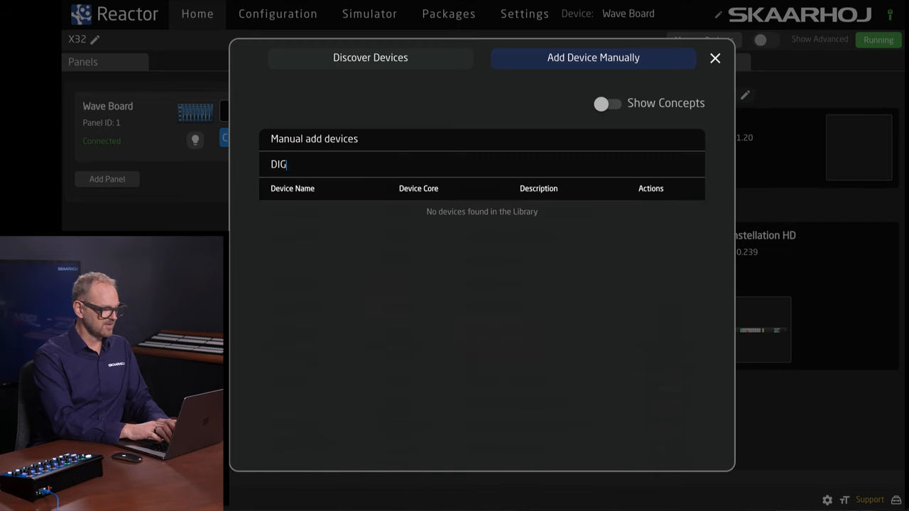
{"action": "left_click", "coordinate": [607, 102]}
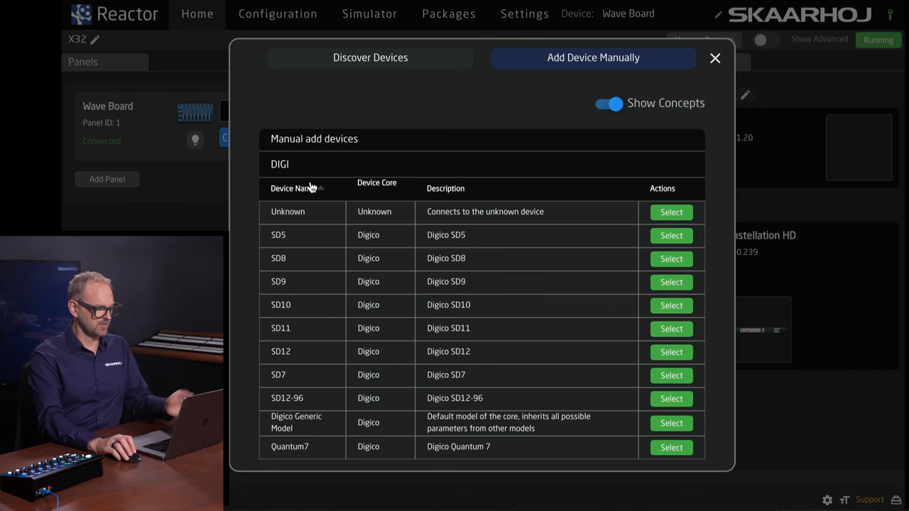
{"action": "type", "text": "YAMAHA"}
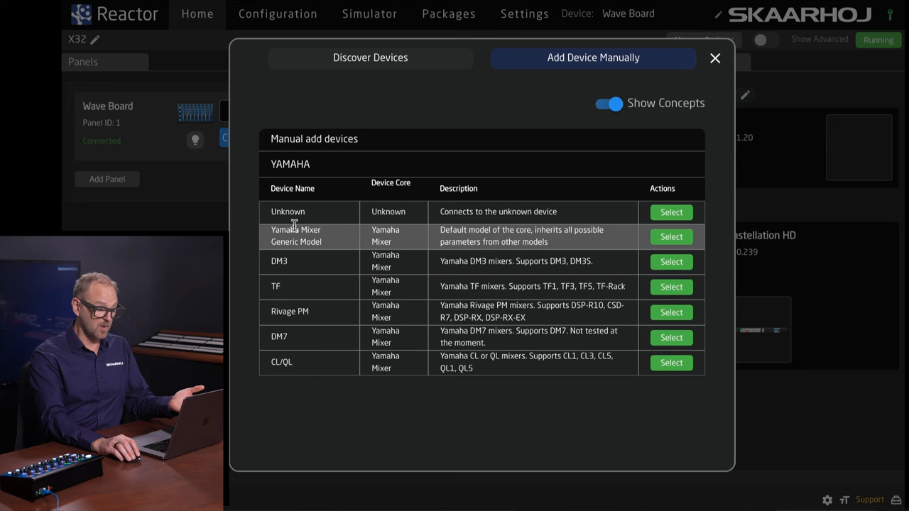
{"action": "double_click", "coordinate": [289, 165]}
{"action": "type", "text": "BIAMP"}
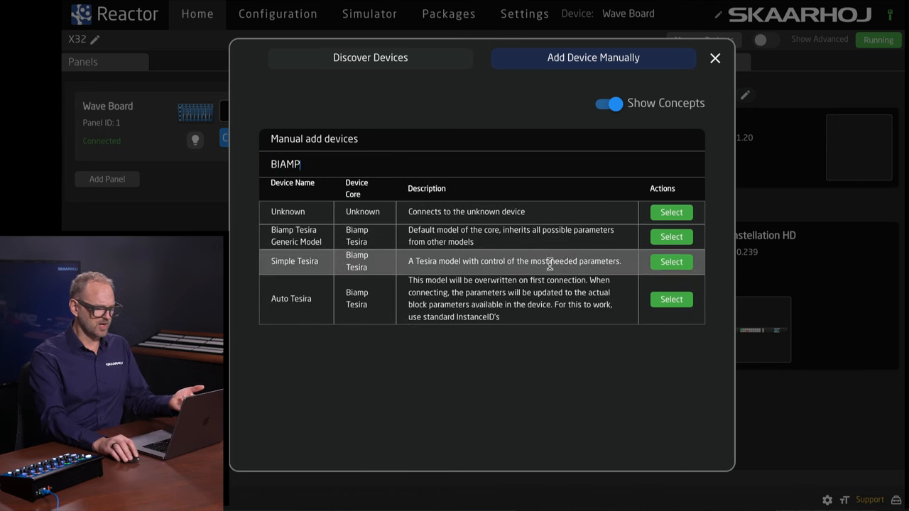
{"action": "left_click", "coordinate": [671, 236]}
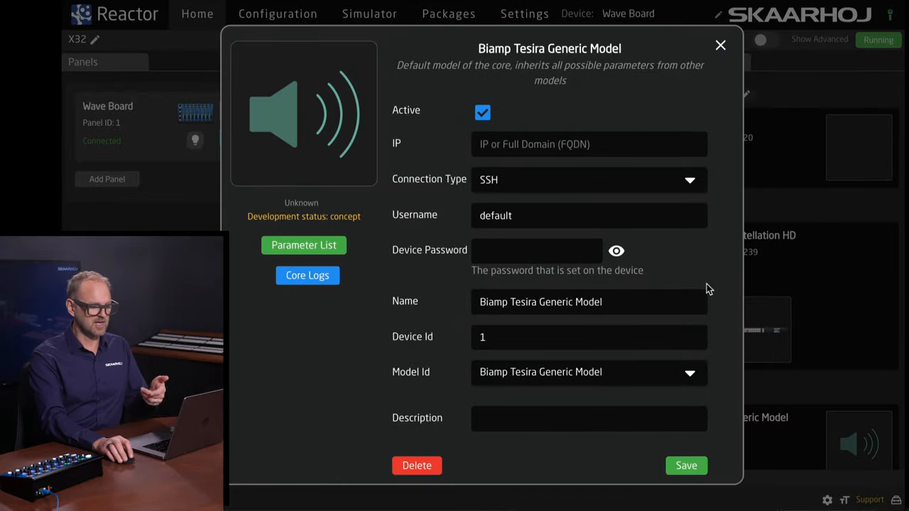
{"action": "left_click", "coordinate": [718, 44]}
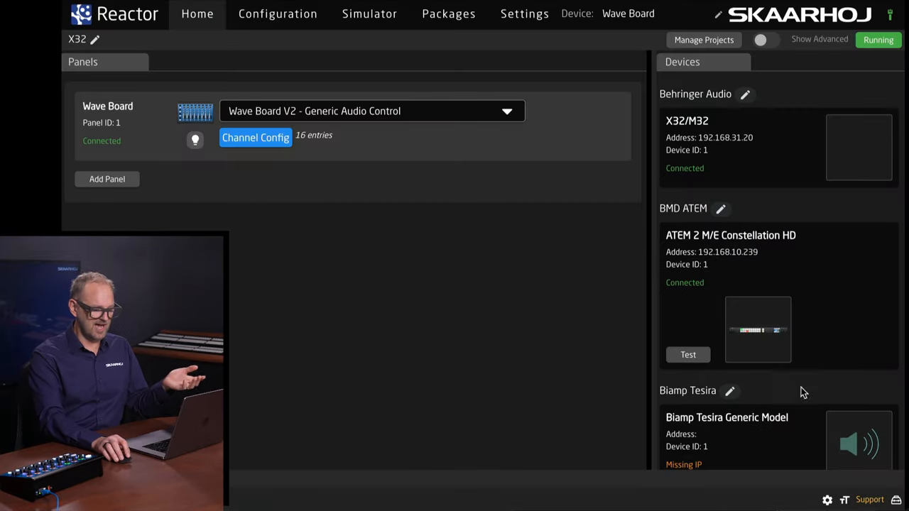
{"action": "scroll", "scroll_direction": "down", "scroll_amount": 3}
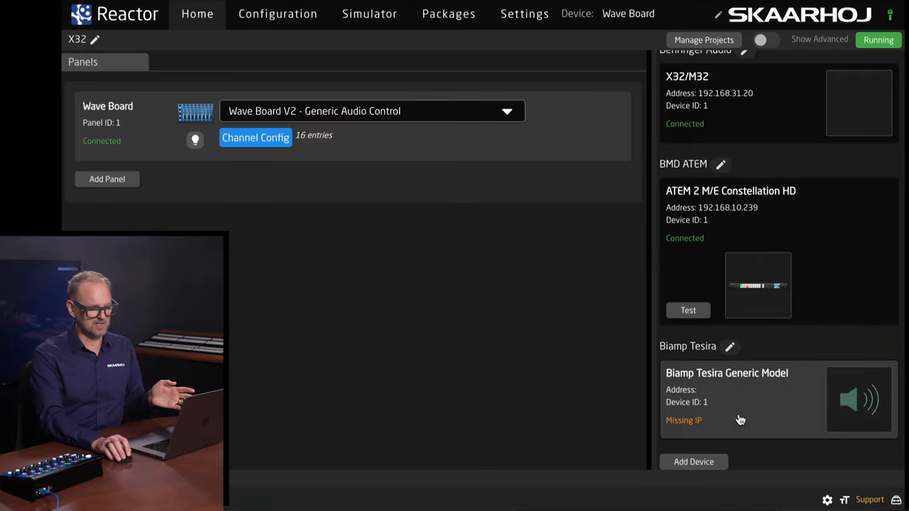
{"action": "left_click", "coordinate": [730, 347]}
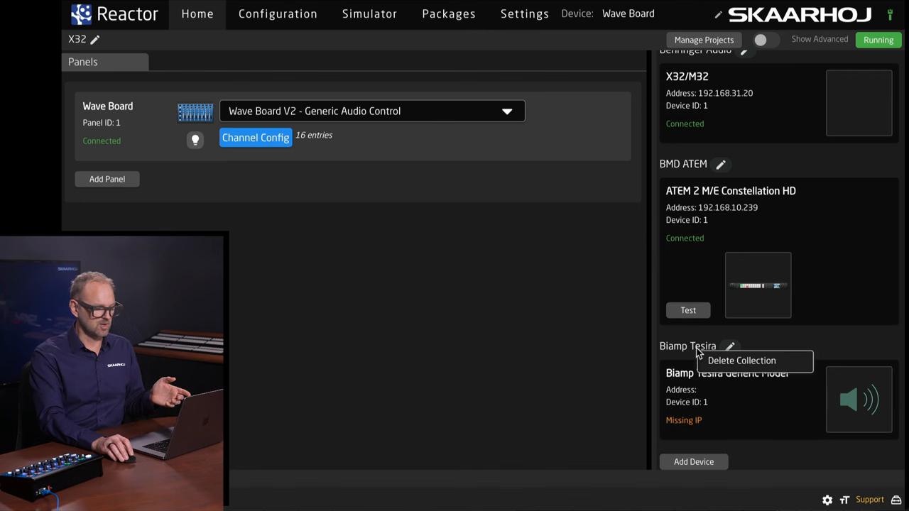
{"action": "left_click", "coordinate": [741, 360]}
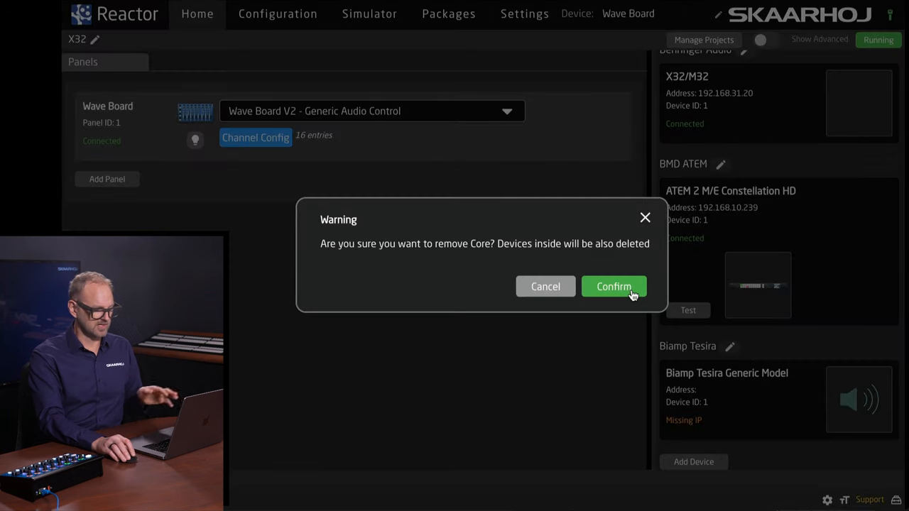
{"action": "left_click", "coordinate": [614, 287]}
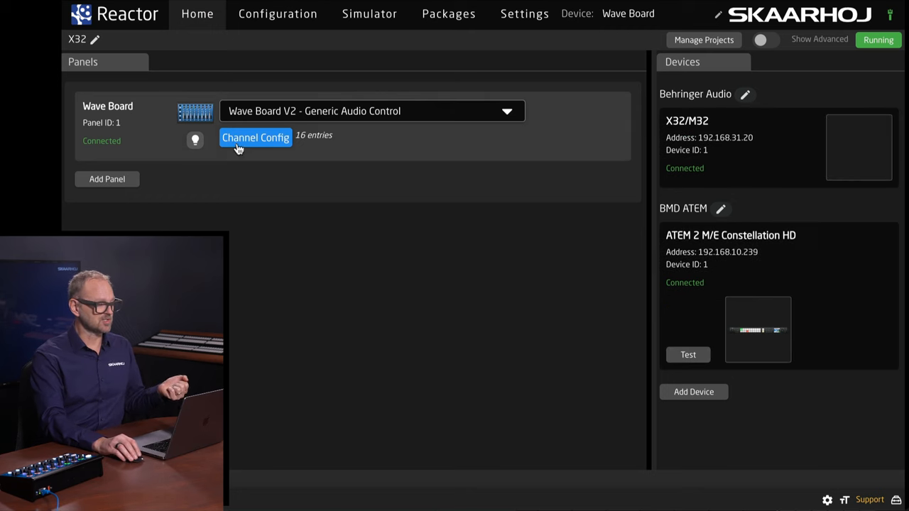
Step: Review the Wave Board channel config's Behringer/Midas input, bus and main control entries
{"action": "left_click", "coordinate": [255, 136]}
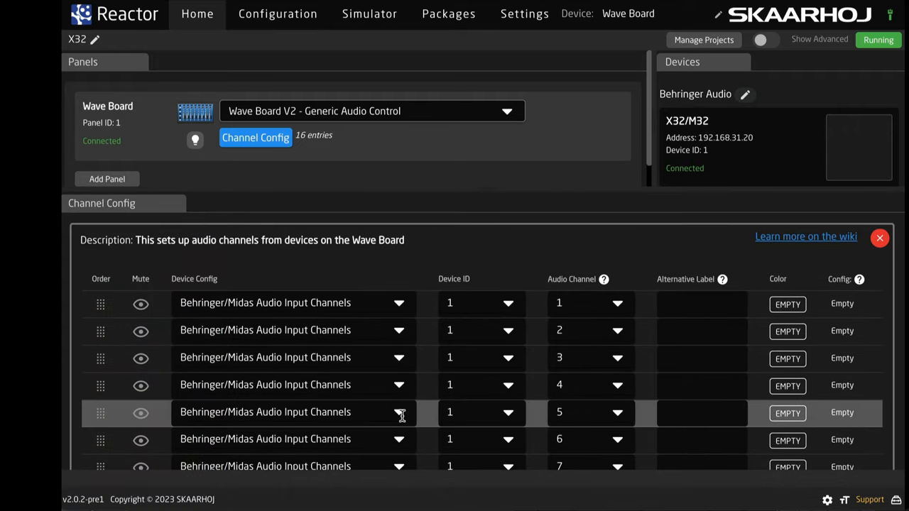
{"action": "scroll", "scroll_direction": "down", "scroll_amount": 3}
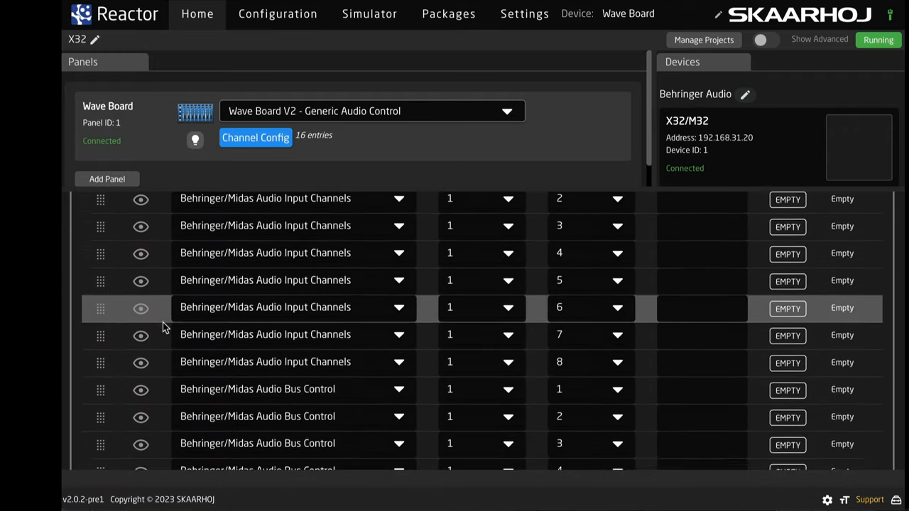
{"action": "scroll", "scroll_direction": "down", "scroll_amount": 3}
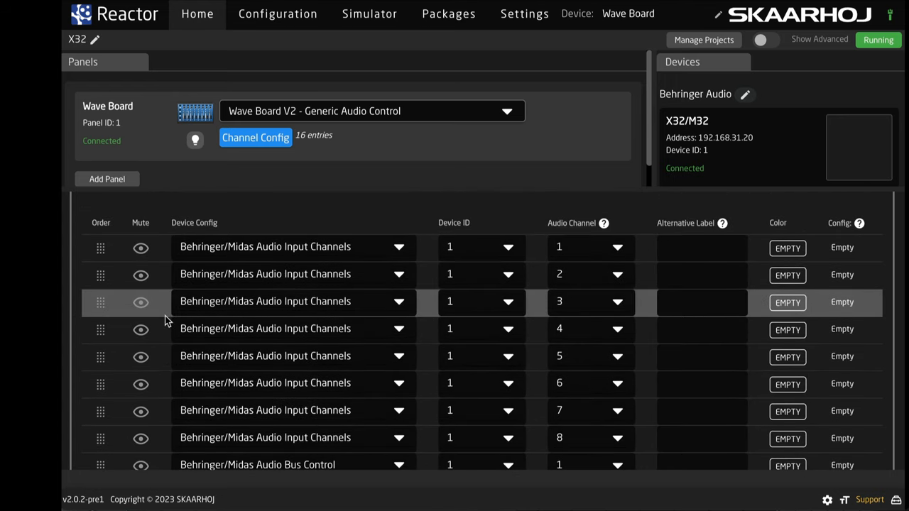
{"action": "mouse_move", "coordinate": [179, 383]}
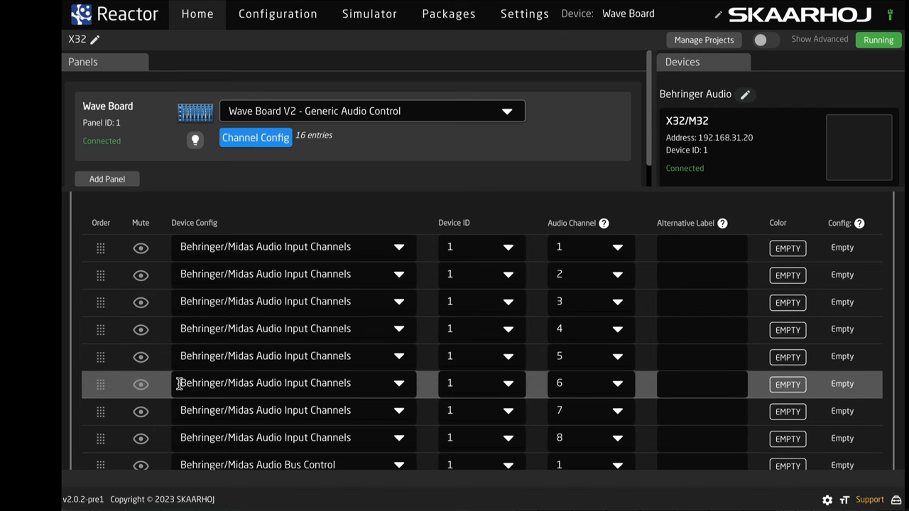
{"action": "scroll", "scroll_direction": "down", "scroll_amount": 3}
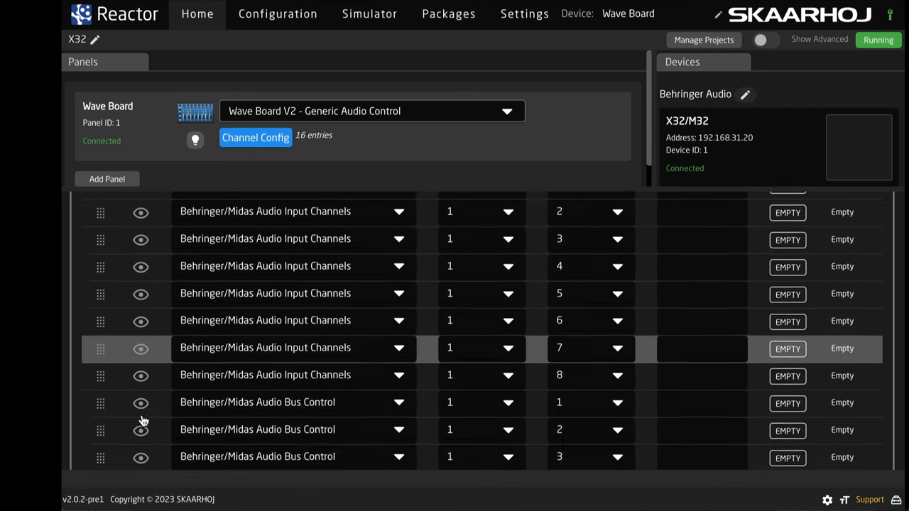
{"action": "scroll", "scroll_direction": "down", "scroll_amount": 3}
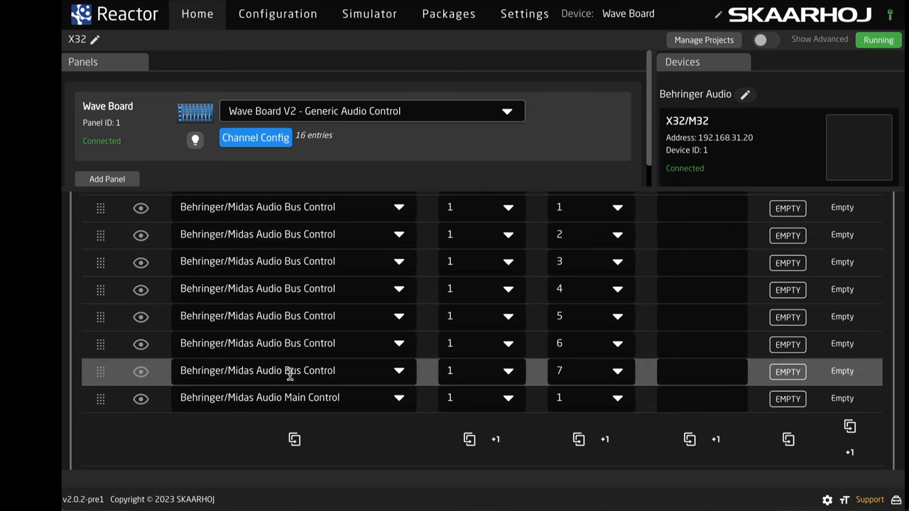
{"action": "scroll", "scroll_direction": "down", "scroll_amount": 3}
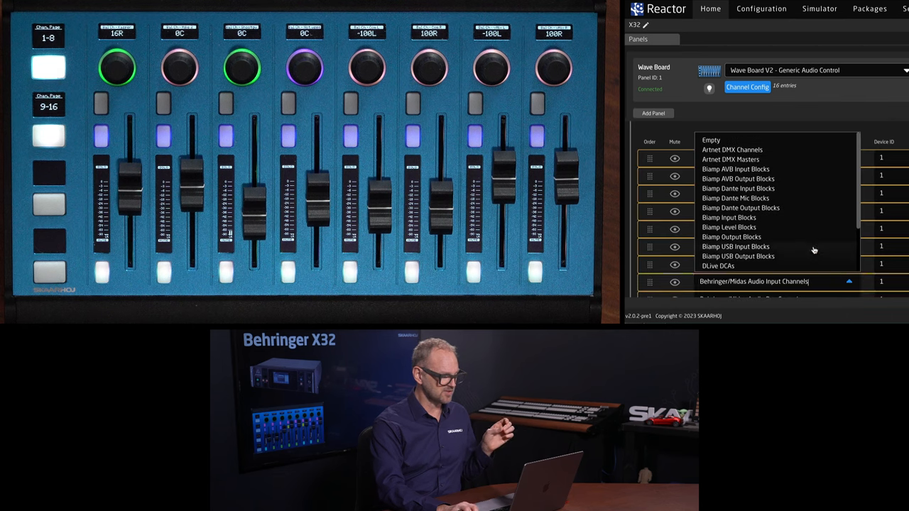
Step: Set channel row 8 to Behringer/Midas Audio Main Control and assign its audio channel
{"action": "scroll", "scroll_direction": "down", "scroll_amount": 3}
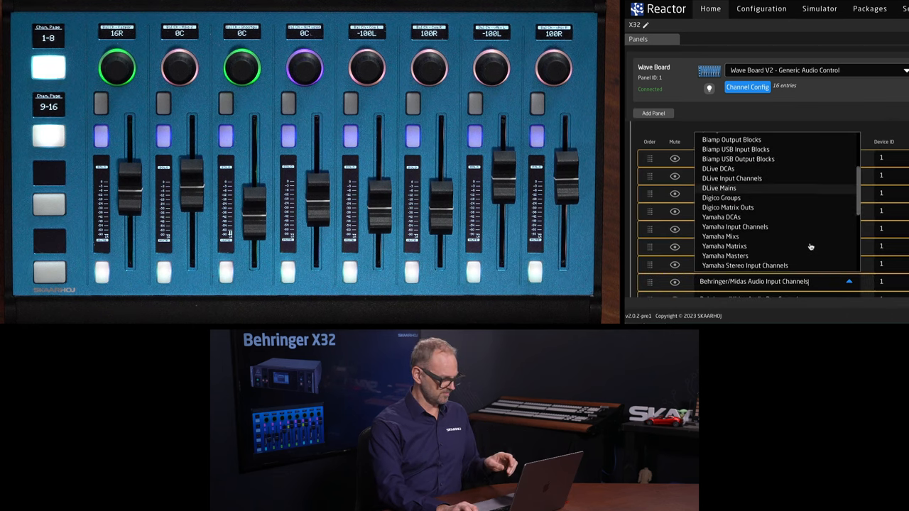
{"action": "scroll", "scroll_direction": "down", "scroll_amount": 3}
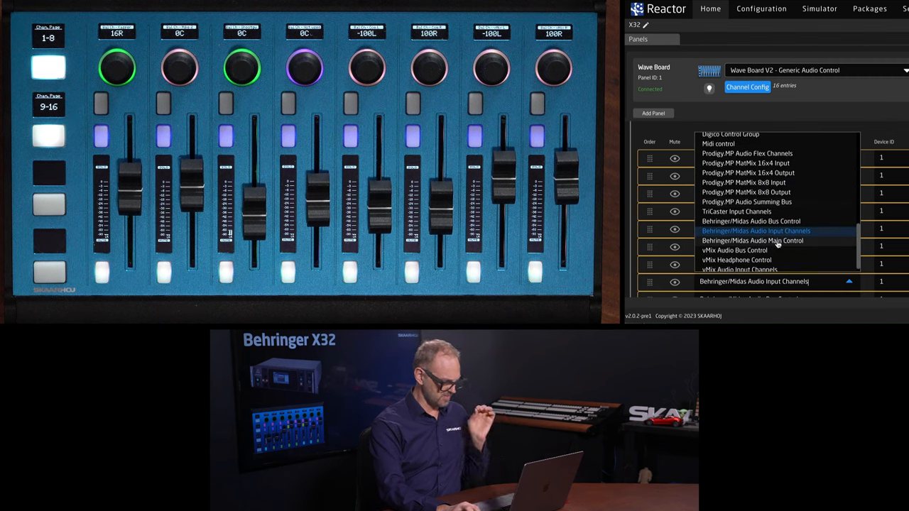
{"action": "left_click", "coordinate": [756, 230]}
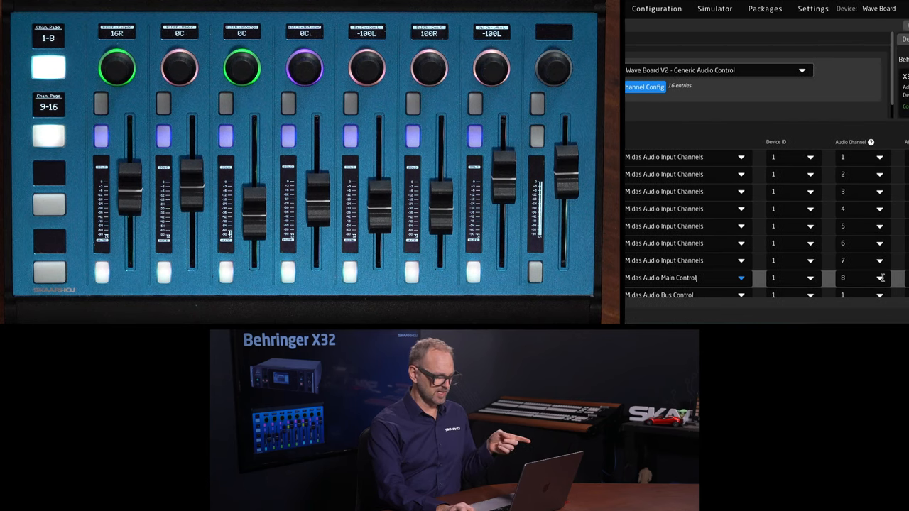
{"action": "left_click", "coordinate": [872, 279]}
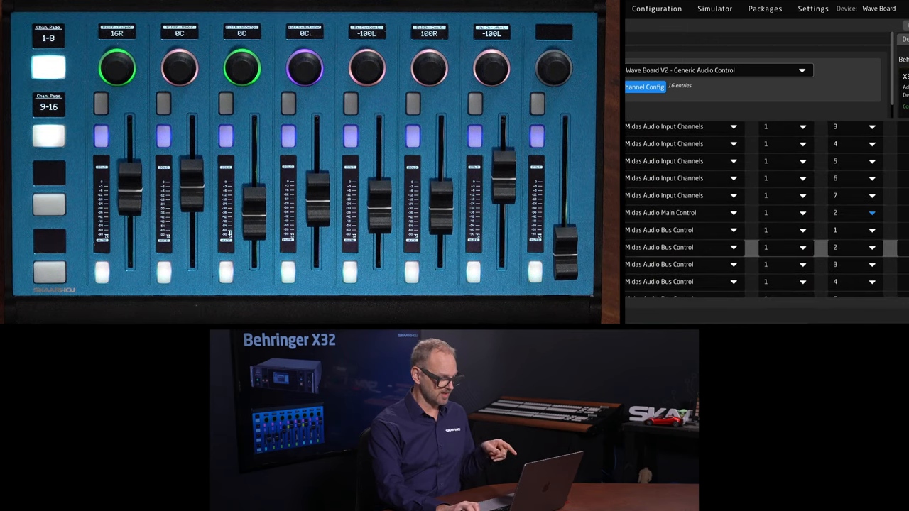
{"action": "left_click", "coordinate": [852, 213]}
{"action": "type", "text": "1"}
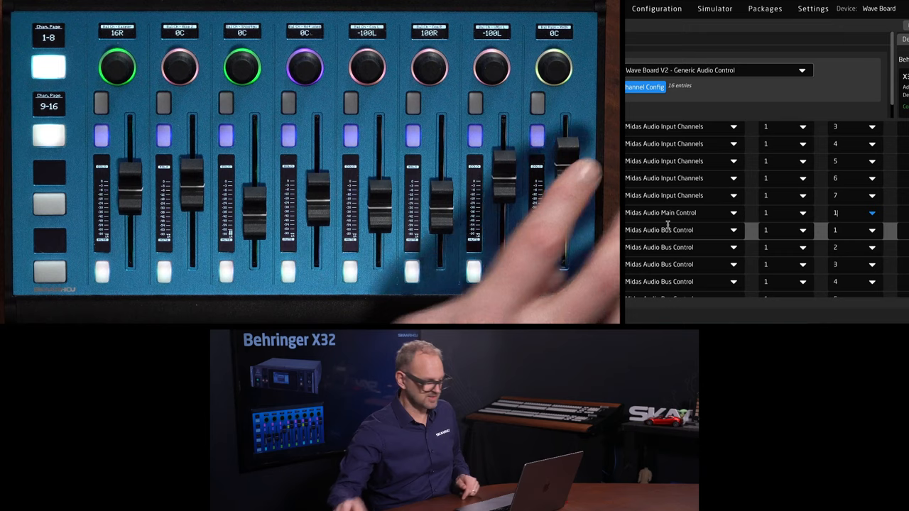
{"action": "left_click", "coordinate": [715, 8]}
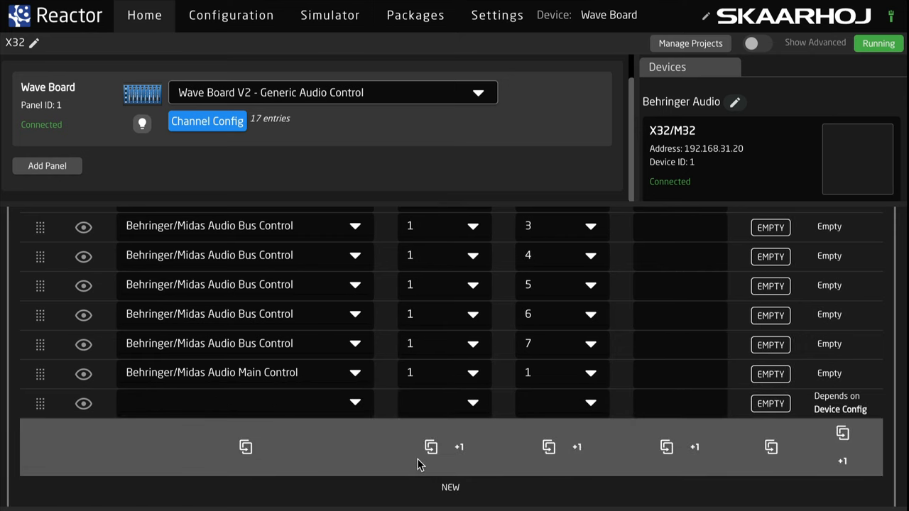
Step: Add a new channel entry set to ATEM Audio Channels
{"action": "left_click", "coordinate": [355, 403]}
{"action": "type", "text": "ATE"}
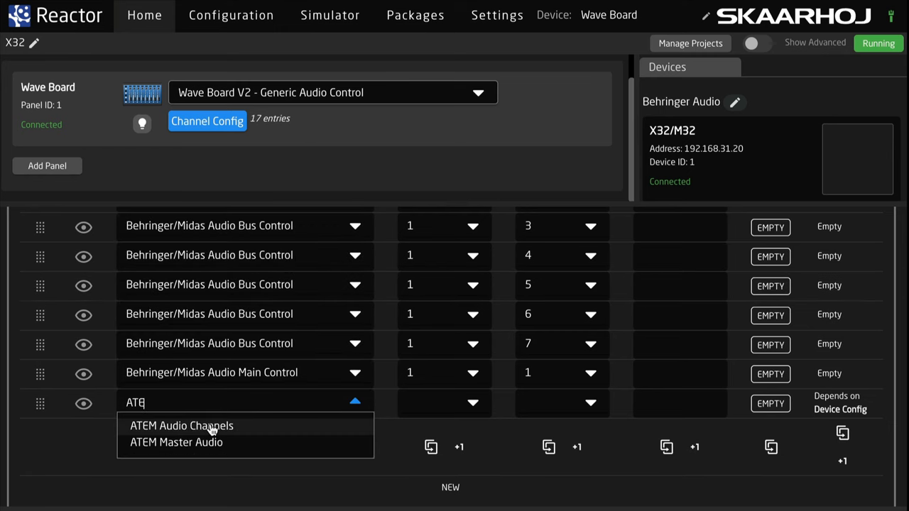
{"action": "left_click", "coordinate": [182, 426]}
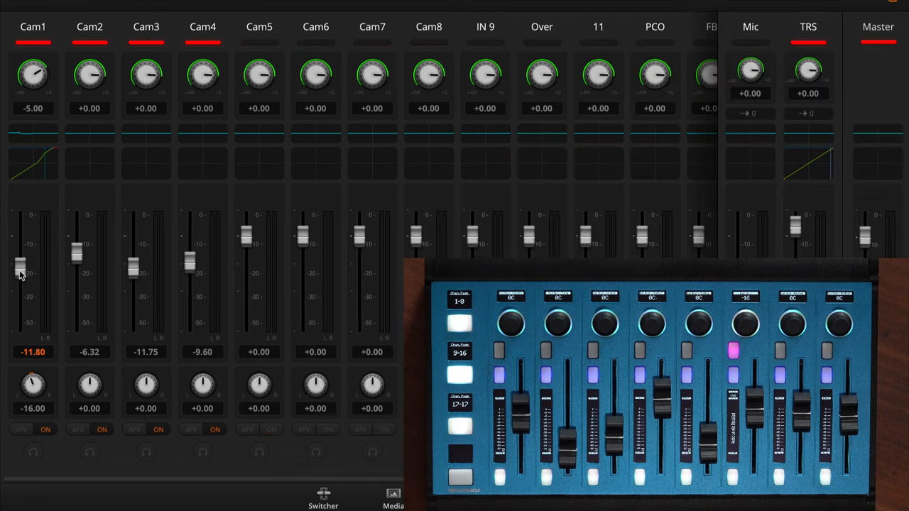
Step: Raise the ATEM Cam1 fader from about -11.8 to about -4.2
{"action": "left_click_drag", "start_coordinate": [20, 273], "coordinate": [20, 249]}
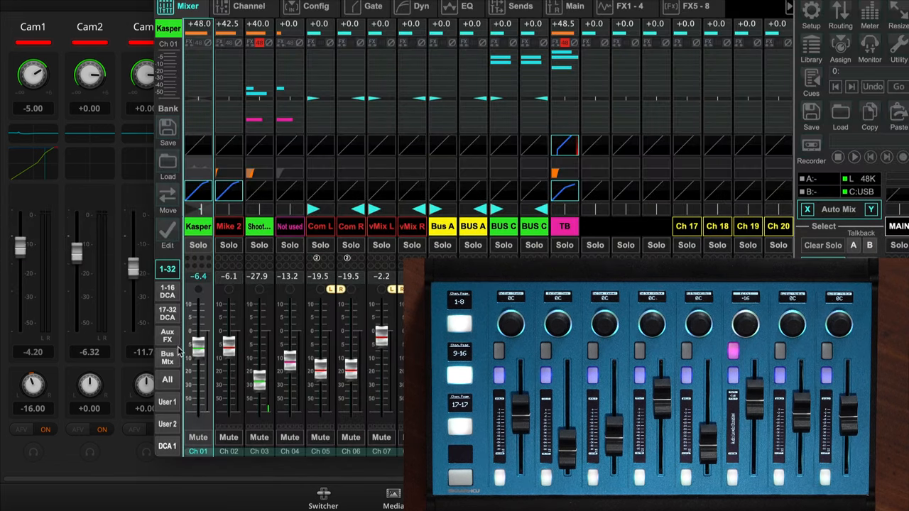
{"action": "left_click", "coordinate": [168, 357]}
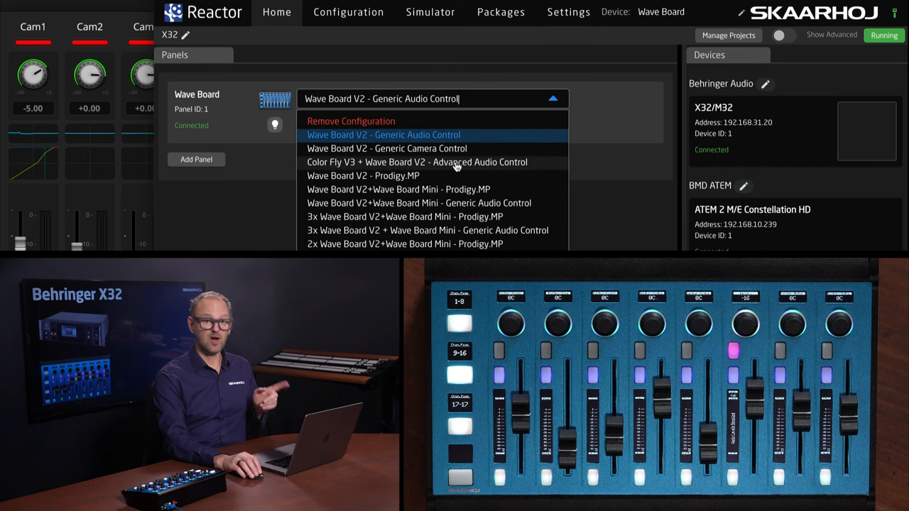
Step: Select Color Fly V3 + Wave Board V2 - Advanced Audio Control and add a Color Fly panel manually
{"action": "left_click", "coordinate": [426, 162]}
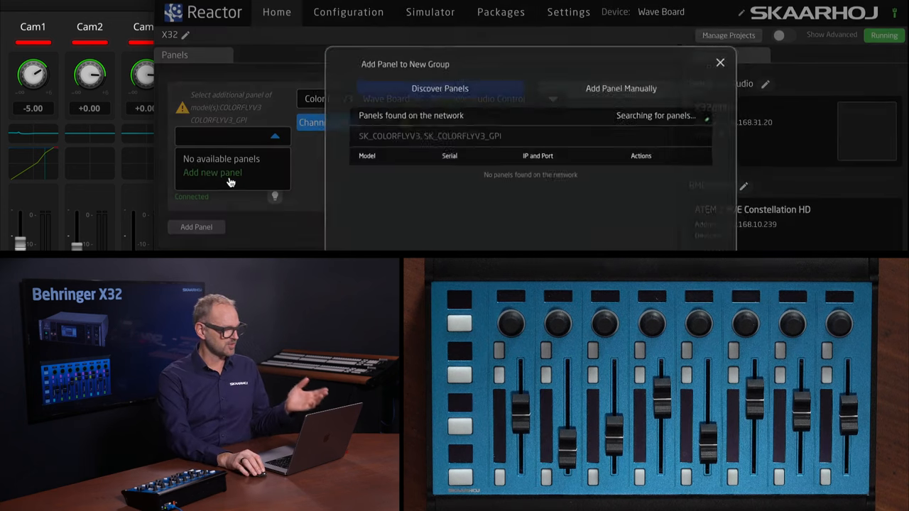
{"action": "left_click", "coordinate": [619, 88]}
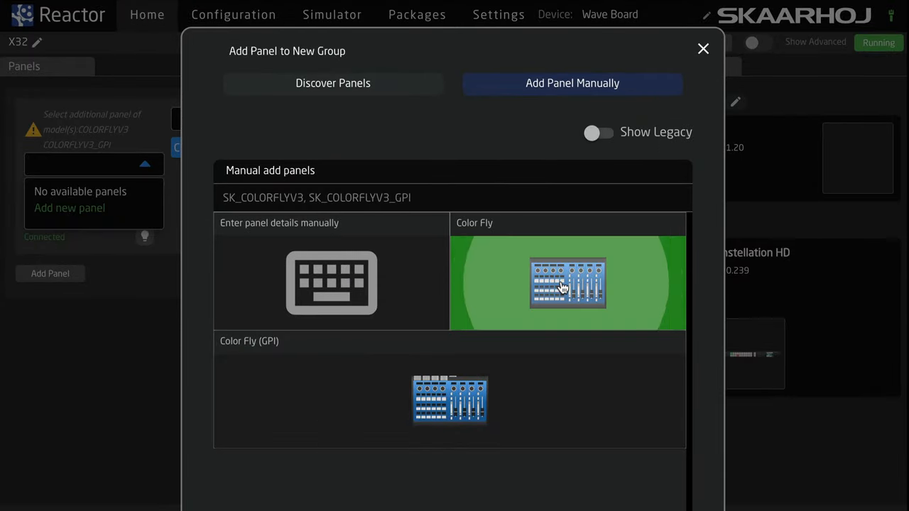
{"action": "left_click", "coordinate": [568, 282]}
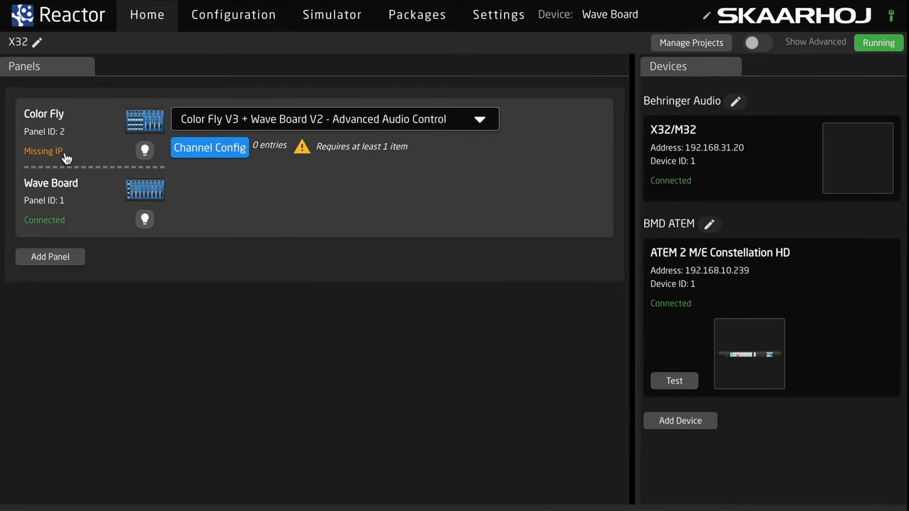
{"action": "left_click", "coordinate": [332, 14]}
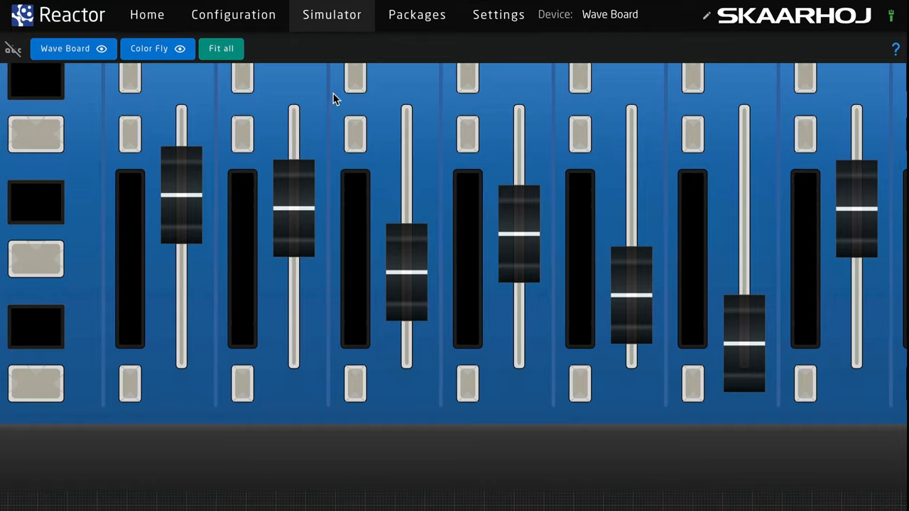
{"action": "left_click", "coordinate": [221, 48]}
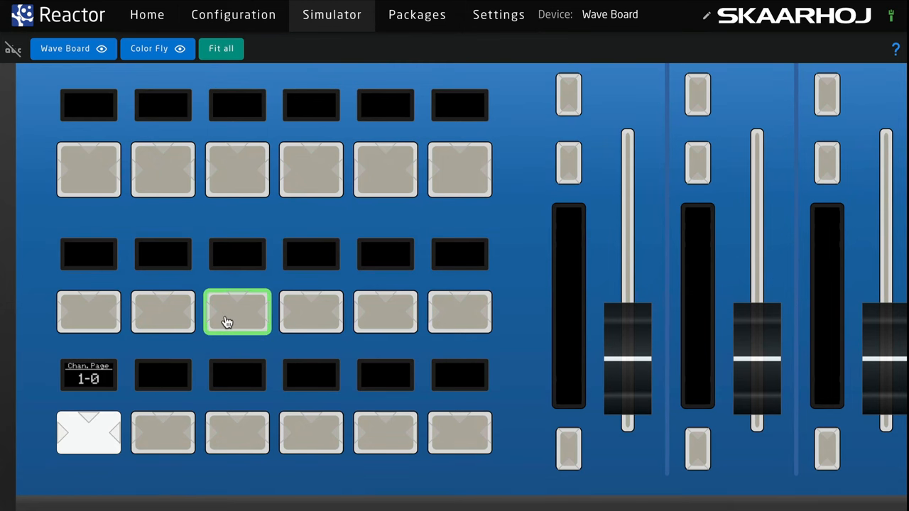
{"action": "mouse_move", "coordinate": [230, 309]}
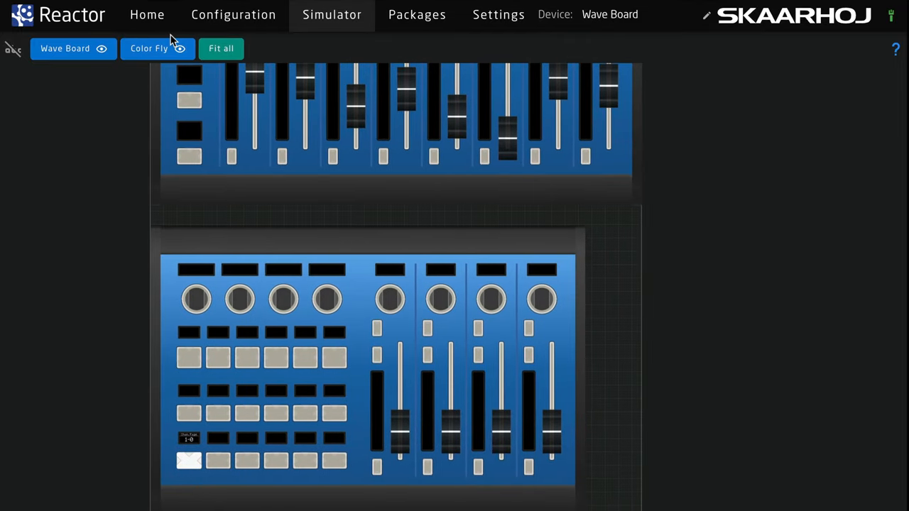
Step: Return to the Home project view from the Simulator
{"action": "left_click", "coordinate": [148, 14]}
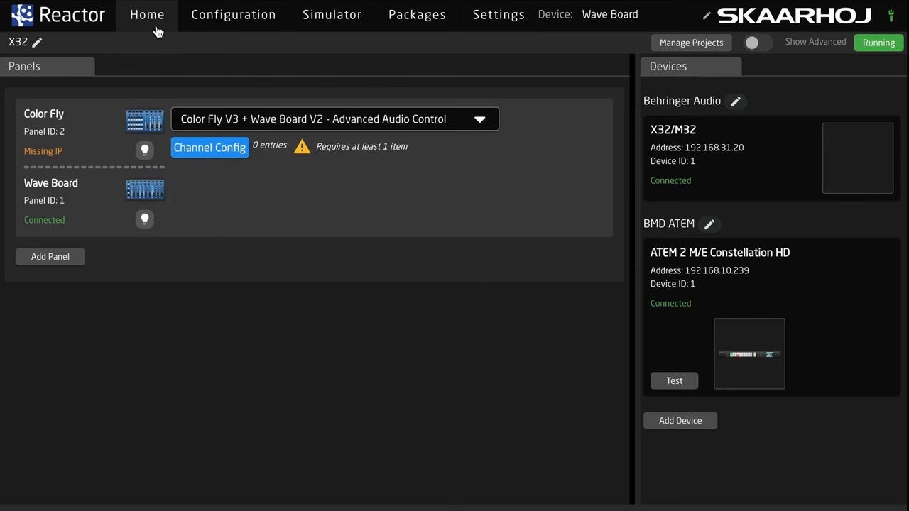
Step: Create the Color Fly's first entry as Behringer/Midas Audio Input Channels, device 1, channel 1
{"action": "left_click", "coordinate": [210, 146]}
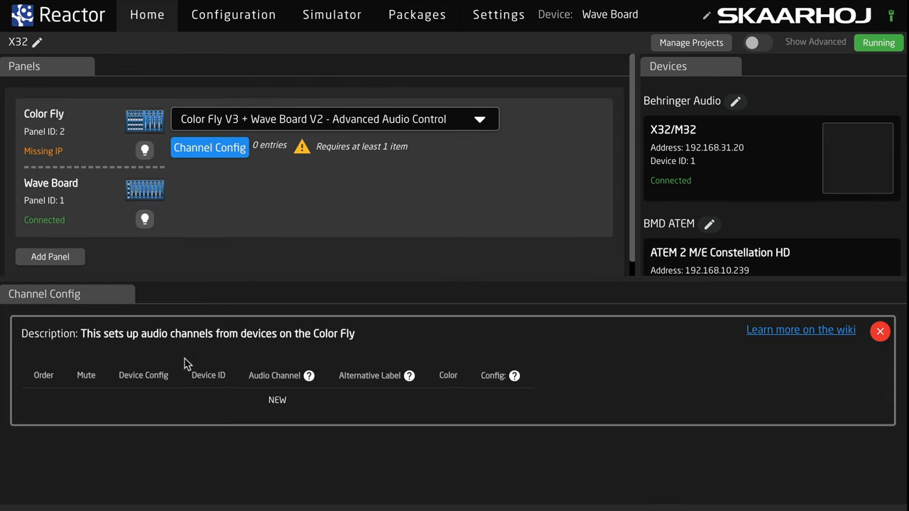
{"action": "left_click", "coordinate": [277, 400]}
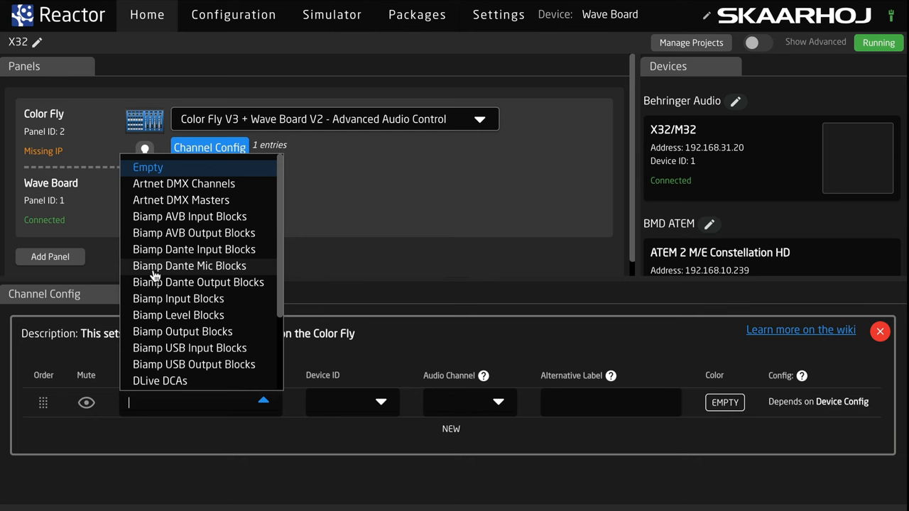
{"action": "type", "text": "BEHR"}
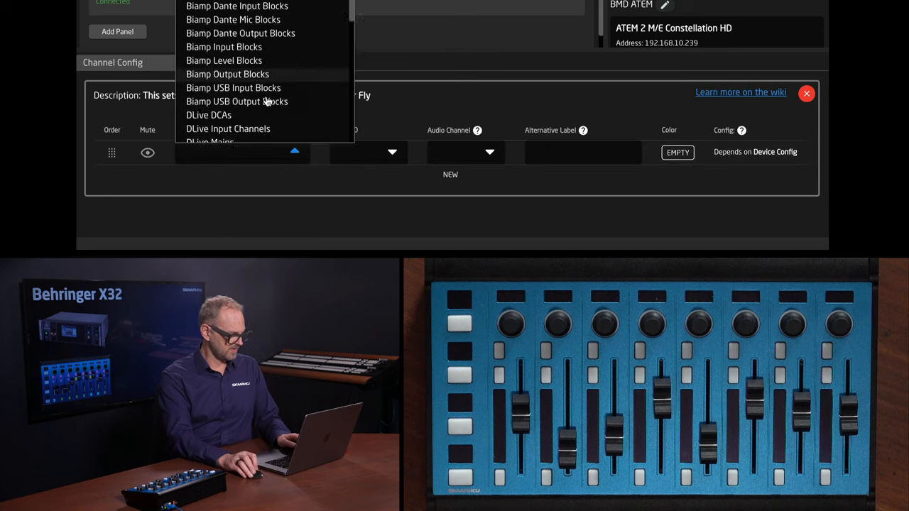
{"action": "scroll", "scroll_direction": "down", "scroll_amount": 3}
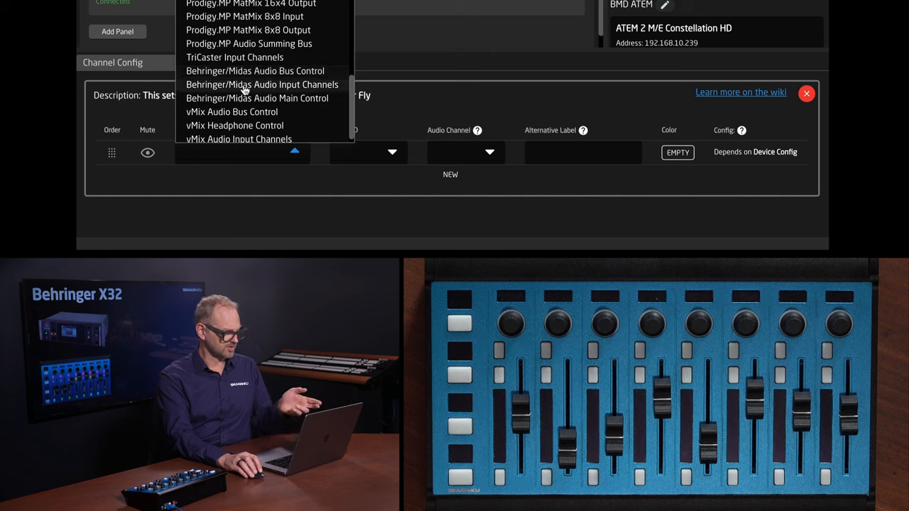
{"action": "left_click", "coordinate": [262, 85]}
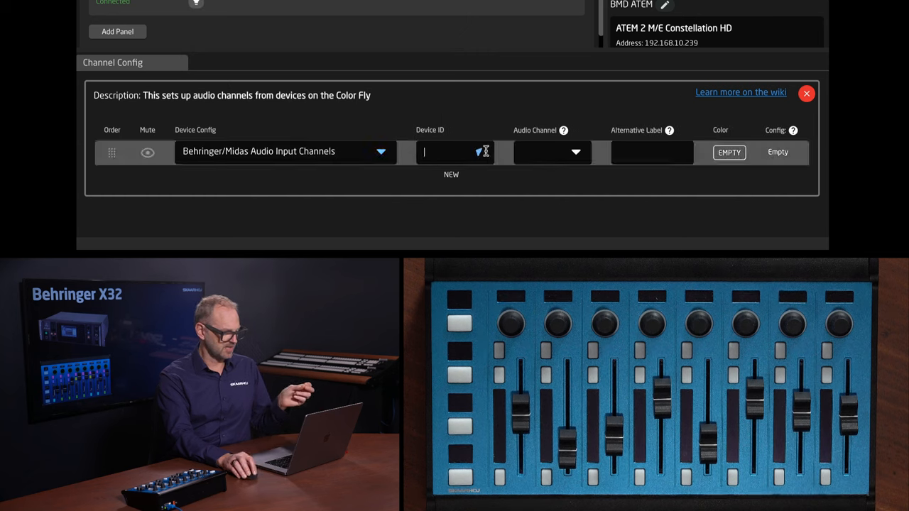
{"action": "left_click", "coordinate": [575, 152]}
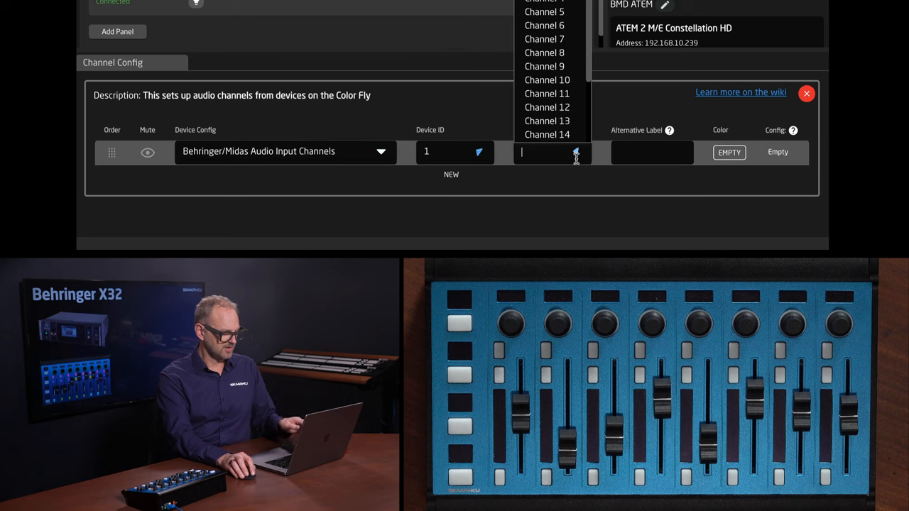
{"action": "type", "text": "1"}
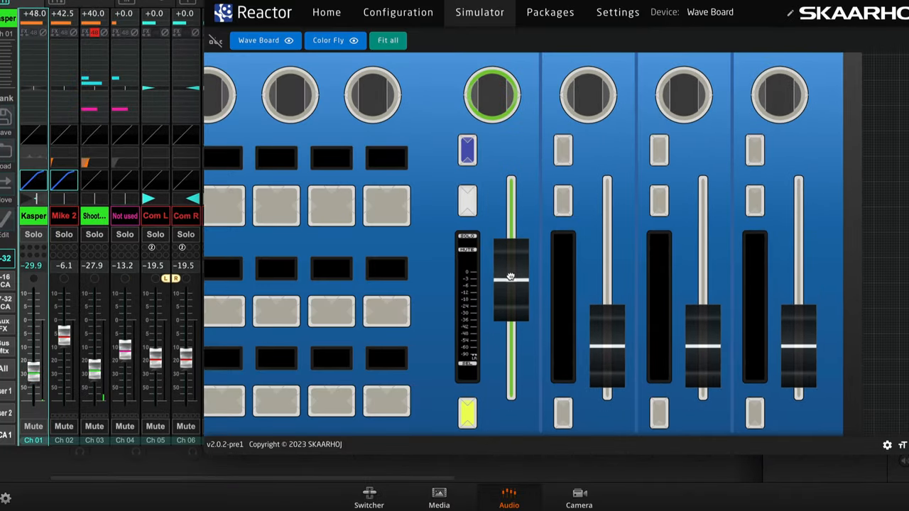
Step: Add more blank Color Fly channel entries to reach six and view both panels in the Simulator
{"action": "left_click", "coordinate": [327, 11]}
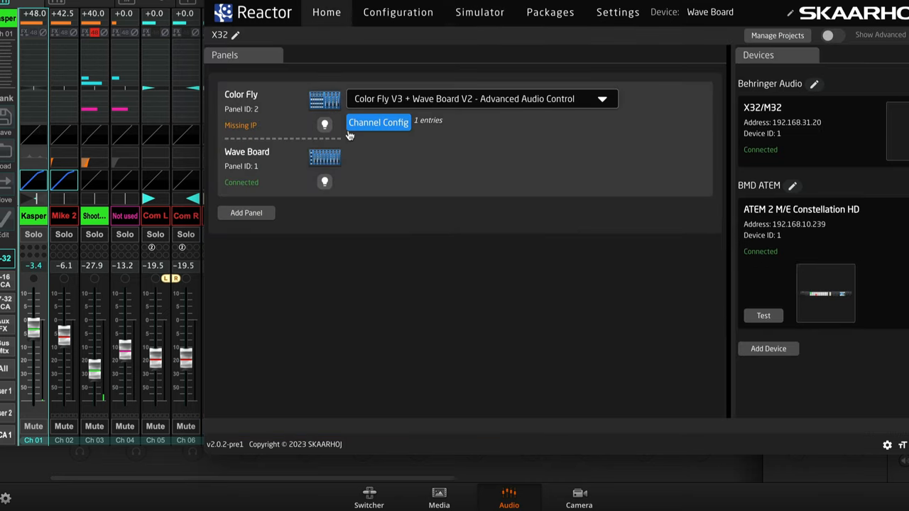
{"action": "left_click", "coordinate": [378, 122]}
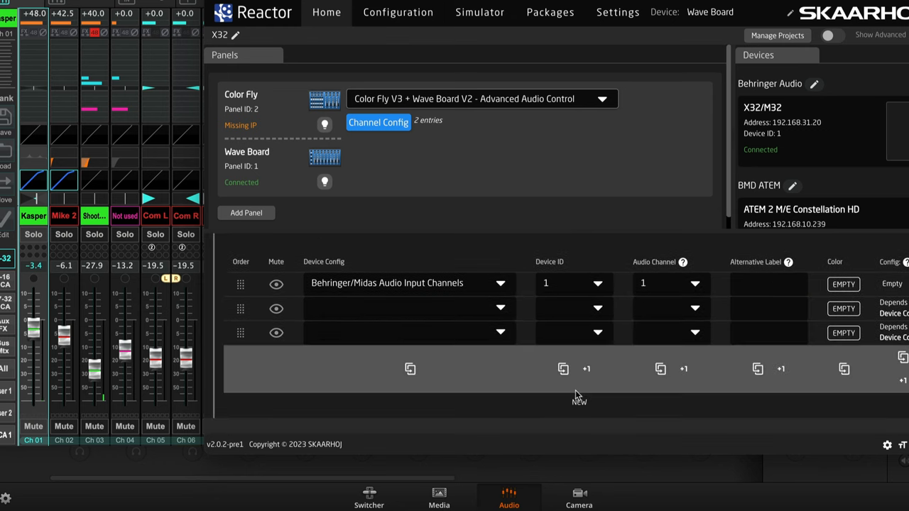
{"action": "left_click", "coordinate": [579, 378]}
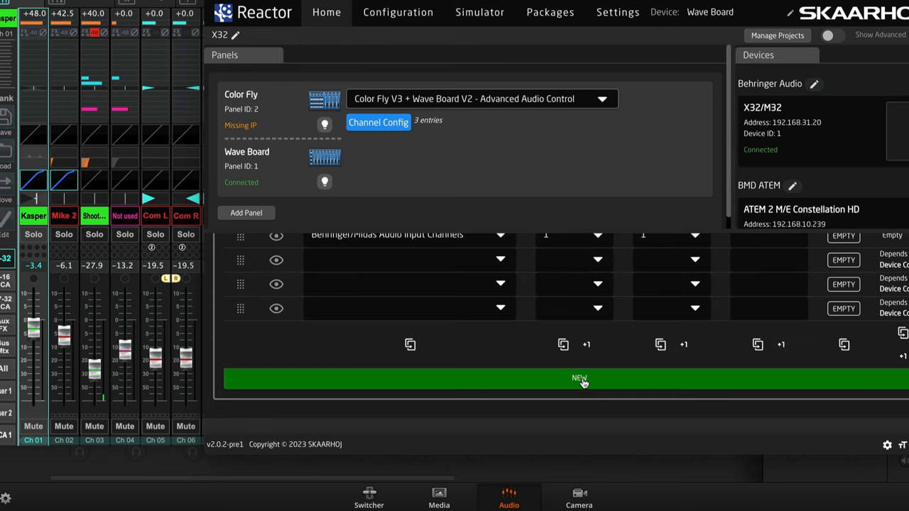
{"action": "left_click", "coordinate": [580, 378]}
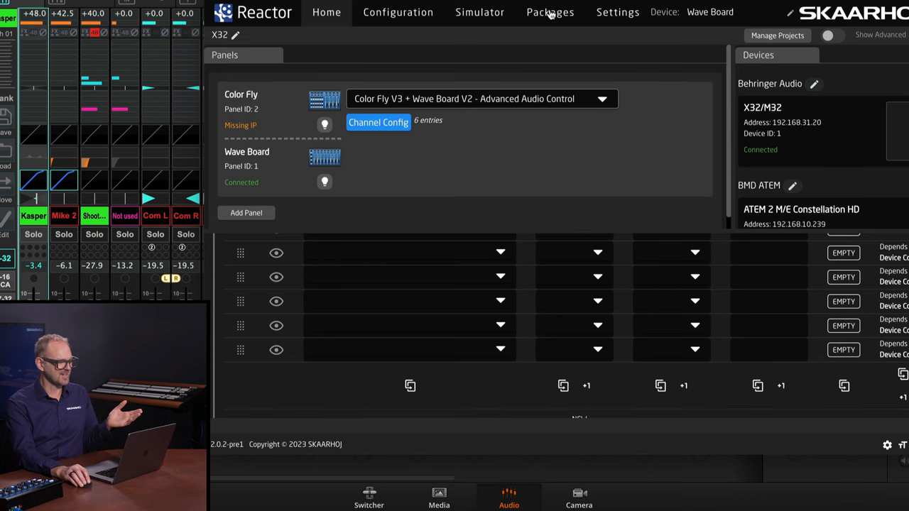
{"action": "left_click", "coordinate": [480, 11]}
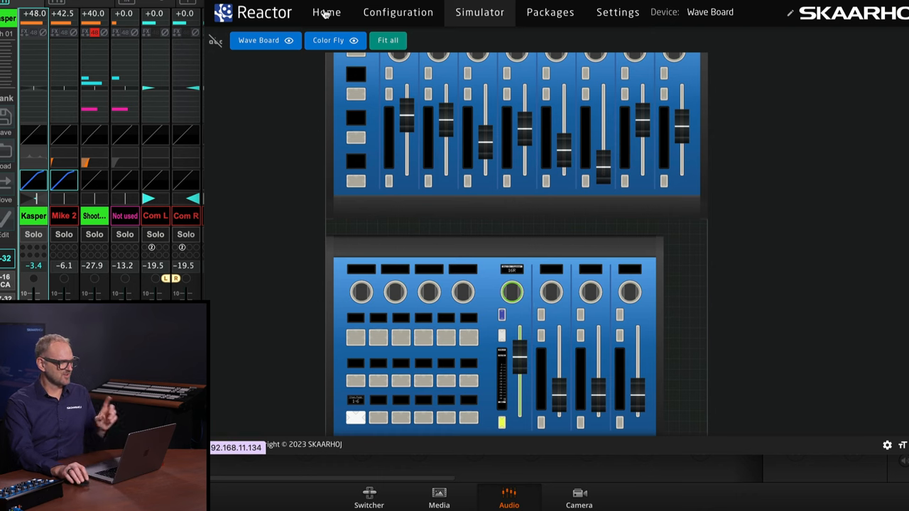
Step: Reopen the Color Fly channel config and add a seventh entry
{"action": "left_click", "coordinate": [327, 11]}
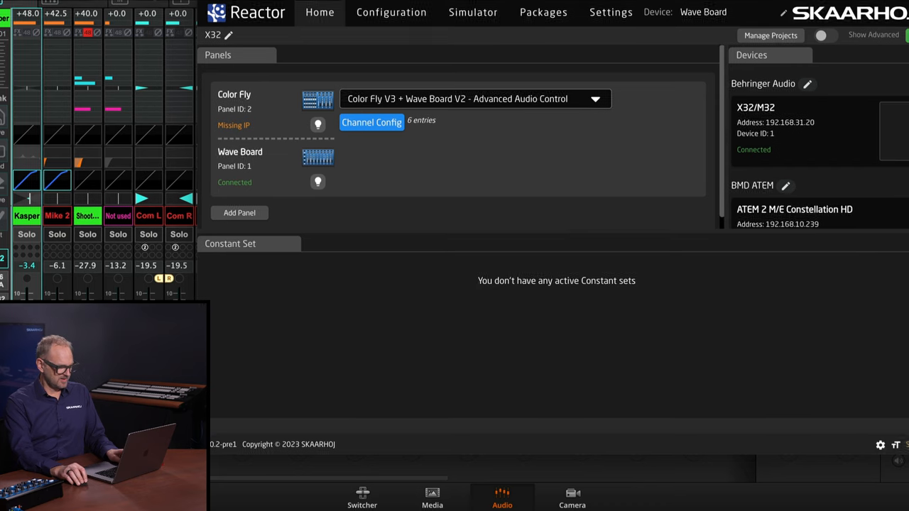
{"action": "left_click", "coordinate": [372, 123]}
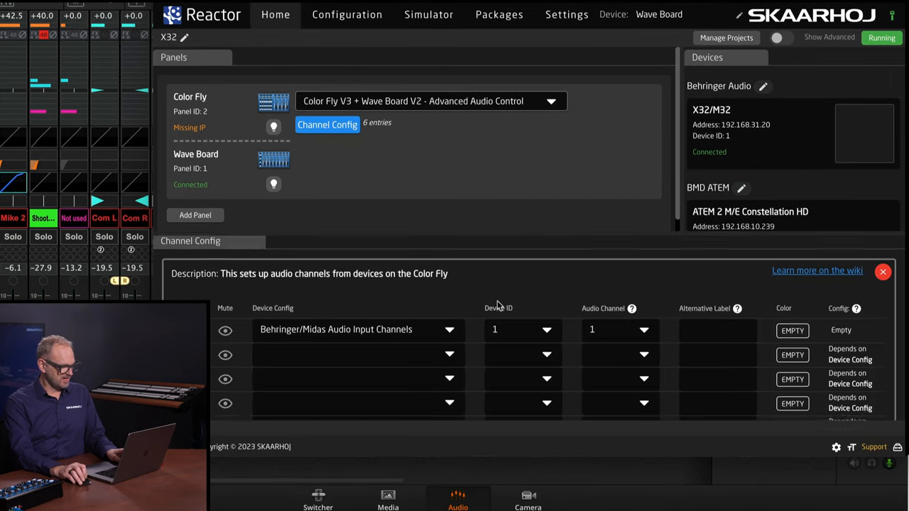
{"action": "left_click", "coordinate": [449, 330]}
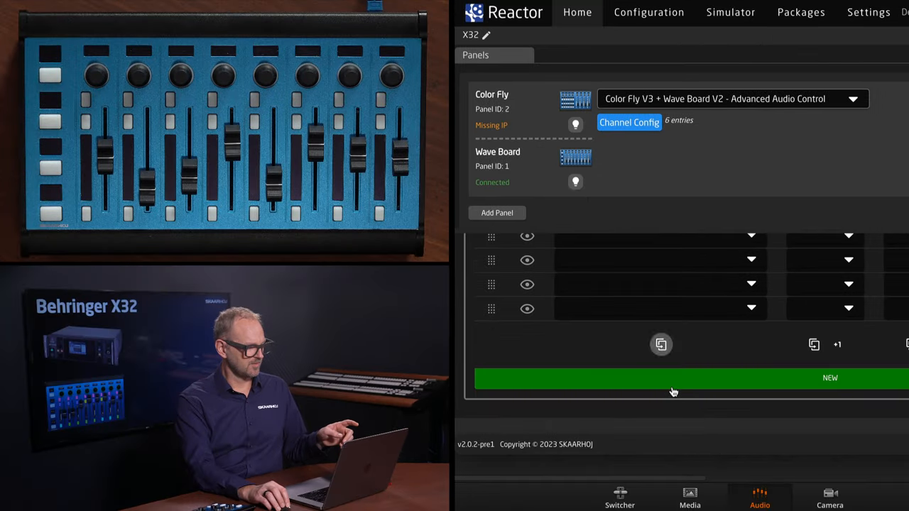
{"action": "left_click", "coordinate": [829, 378]}
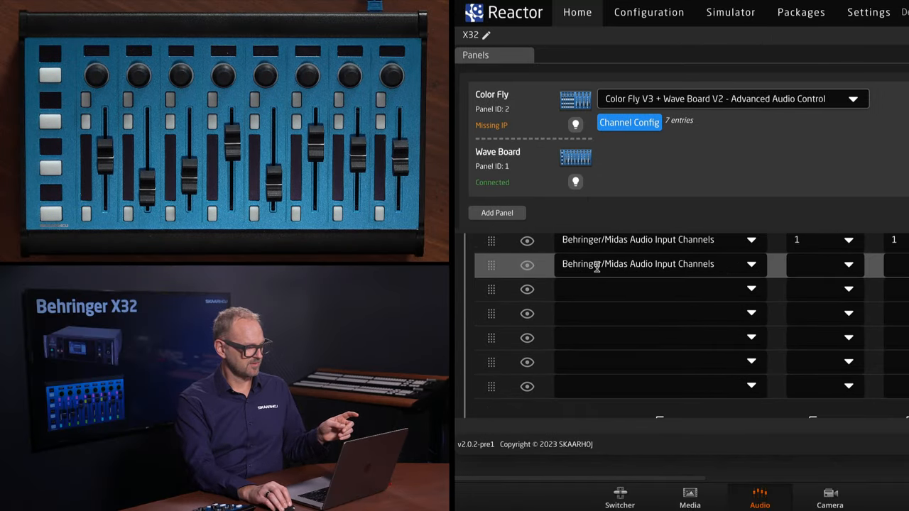
Step: Set it to Behringer/Midas Audio Input Channels and duplicate with +1 for channels 1 through 4
{"action": "left_click", "coordinate": [750, 264]}
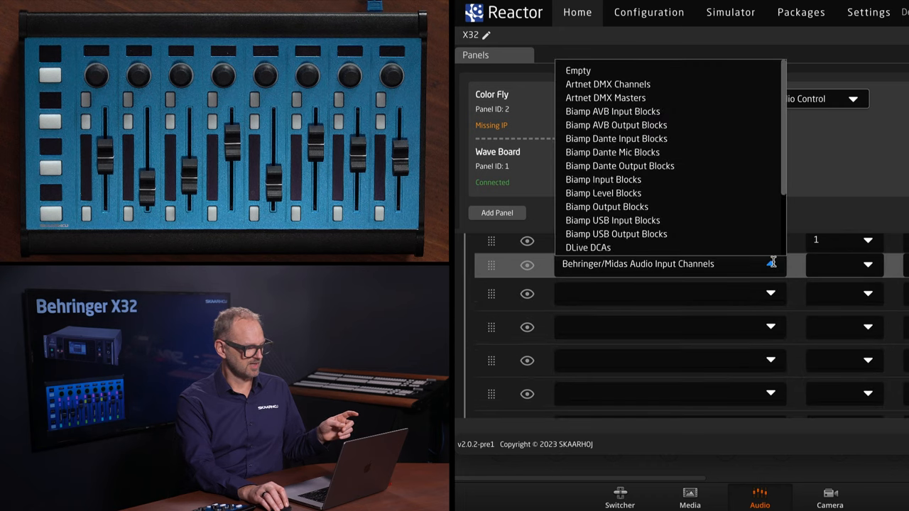
{"action": "left_click", "coordinate": [638, 263]}
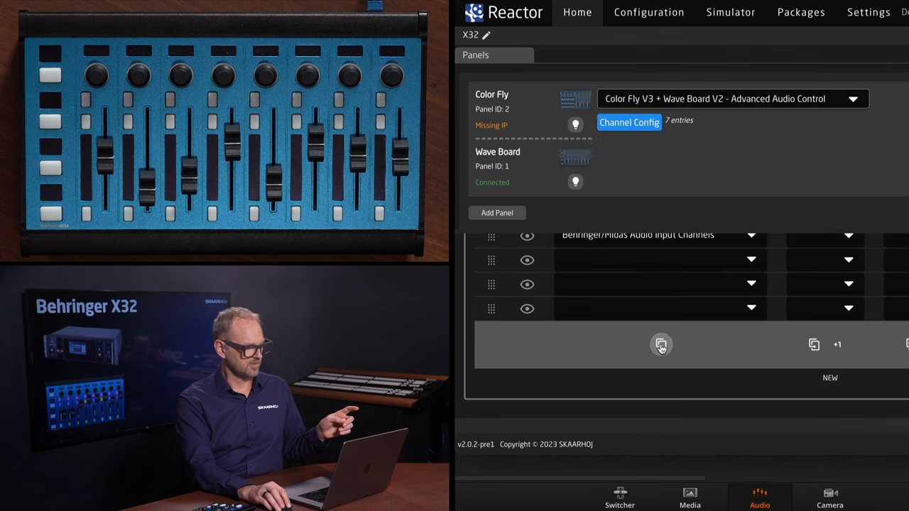
{"action": "left_click", "coordinate": [662, 345]}
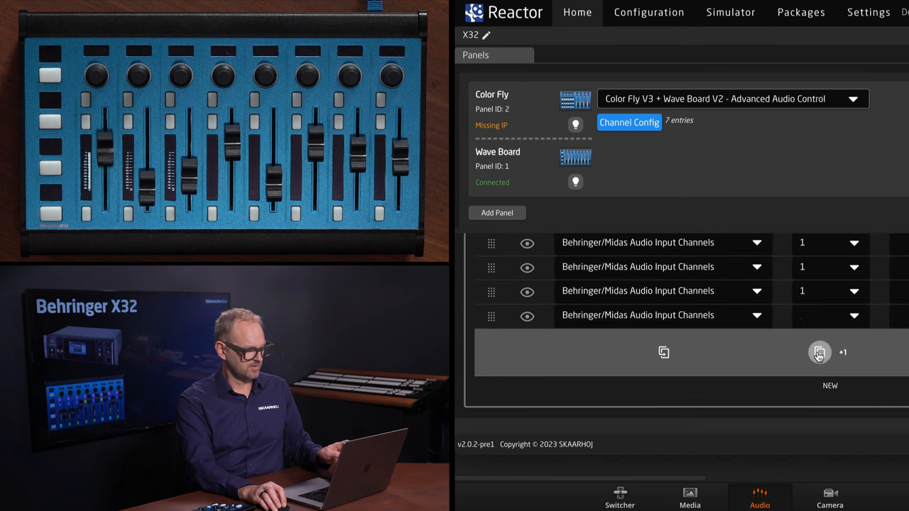
{"action": "left_click", "coordinate": [855, 314]}
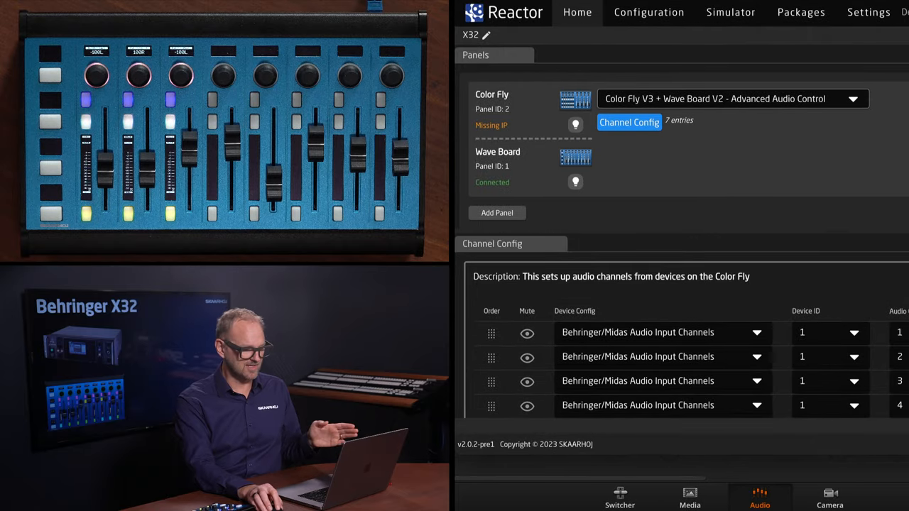
Step: Switch to the Simulator view showing the Wave Board with EQ mode selected
{"action": "left_click", "coordinate": [628, 122]}
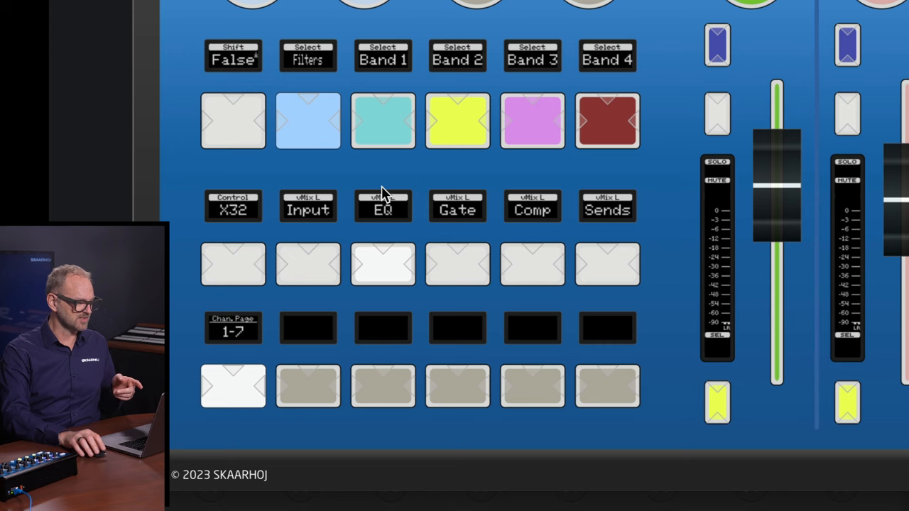
{"action": "mouse_move", "coordinate": [744, 446]}
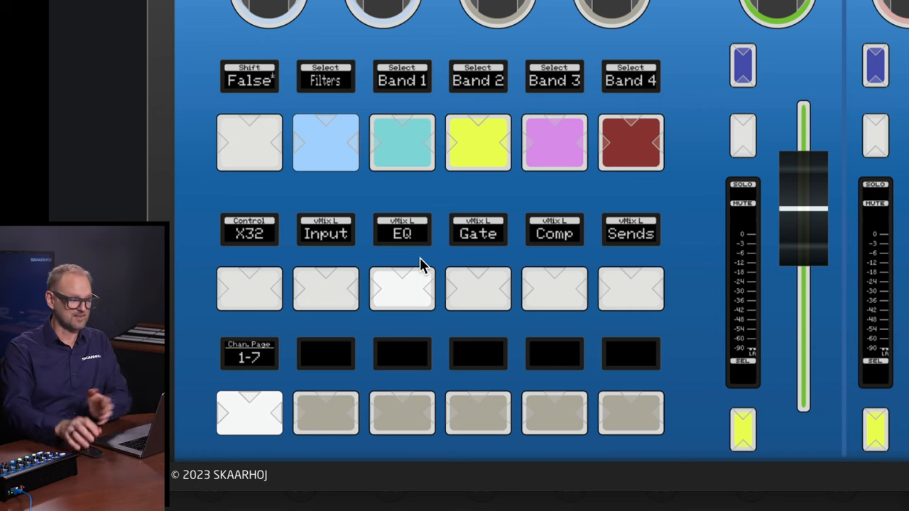
Step: Switch the low cut filter on for the simulated Wave Board channel
{"action": "left_click", "coordinate": [402, 142]}
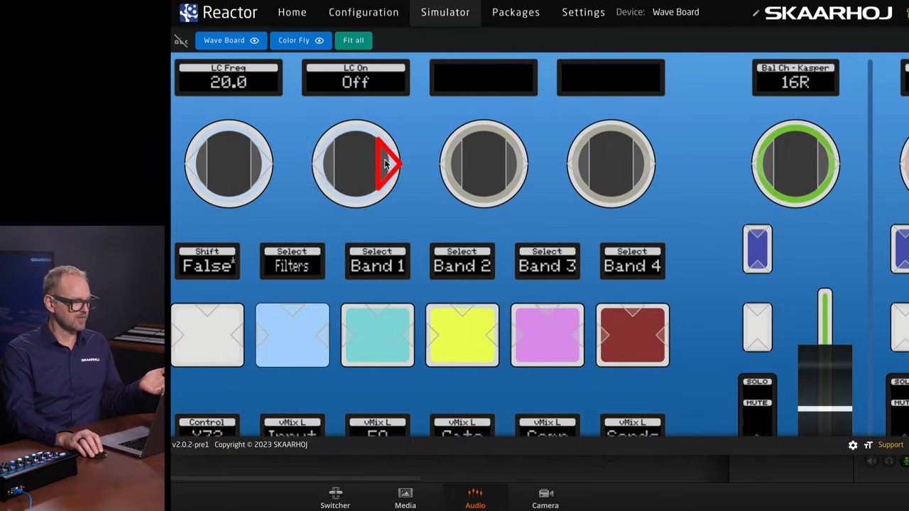
{"action": "left_click", "coordinate": [355, 163]}
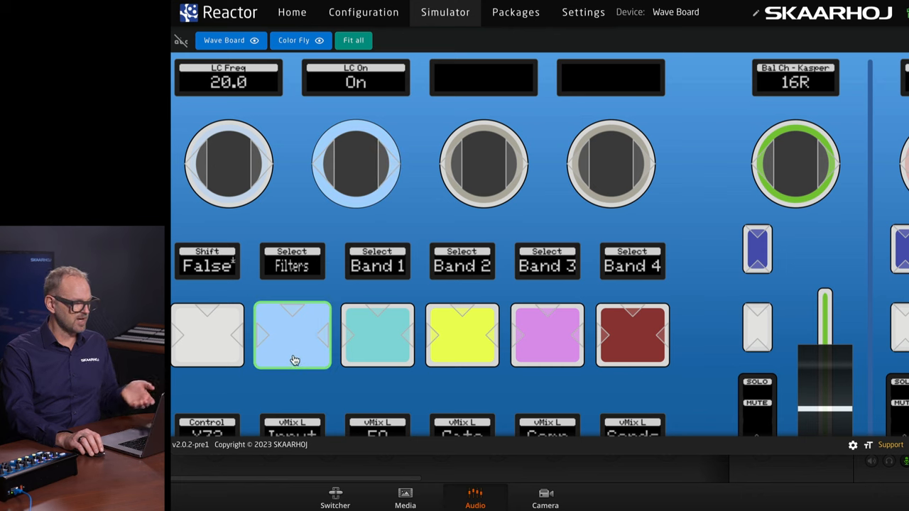
{"action": "mouse_move", "coordinate": [244, 358]}
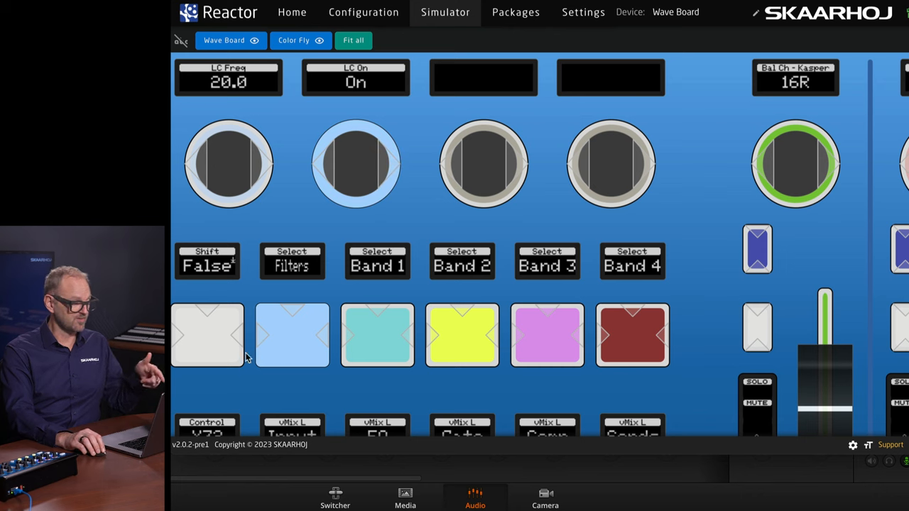
Step: With Shift held, toggle the channel EQ on, release Shift, and change the Band 1 filter type
{"action": "left_click", "coordinate": [208, 335]}
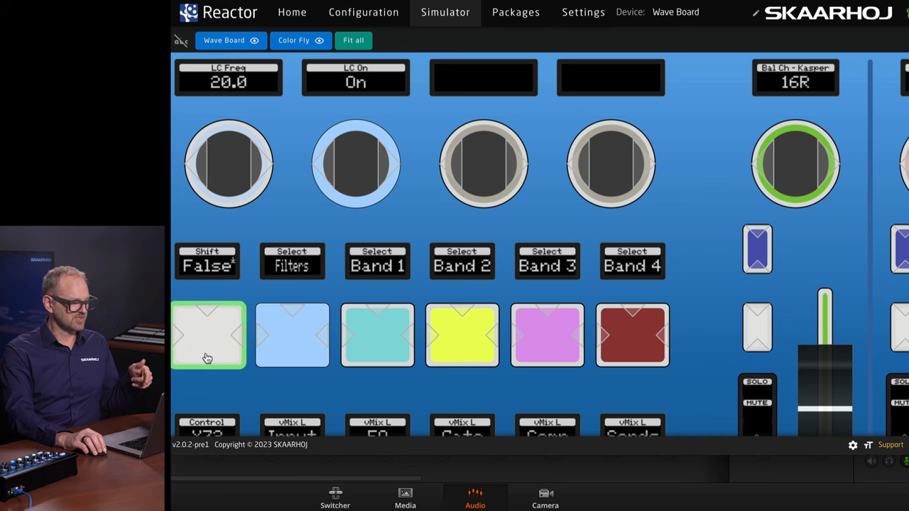
{"action": "right_click", "coordinate": [207, 335]}
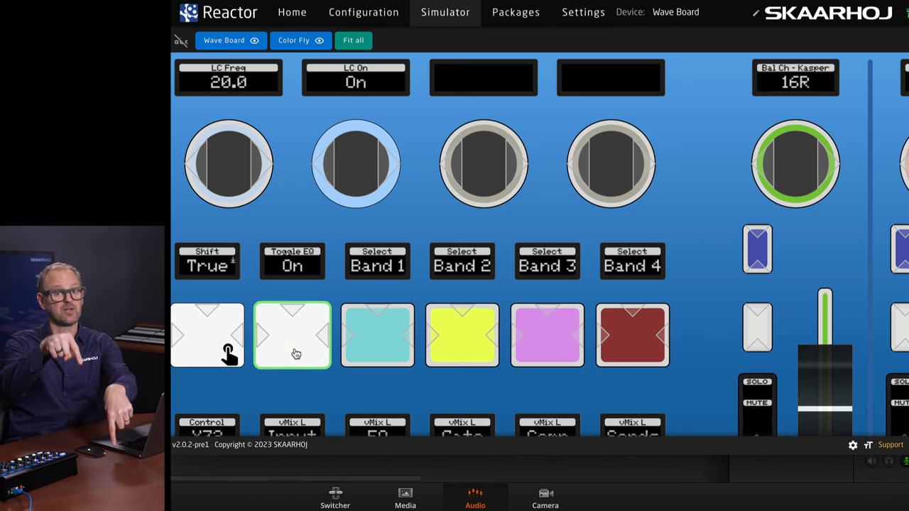
{"action": "left_click", "coordinate": [208, 335]}
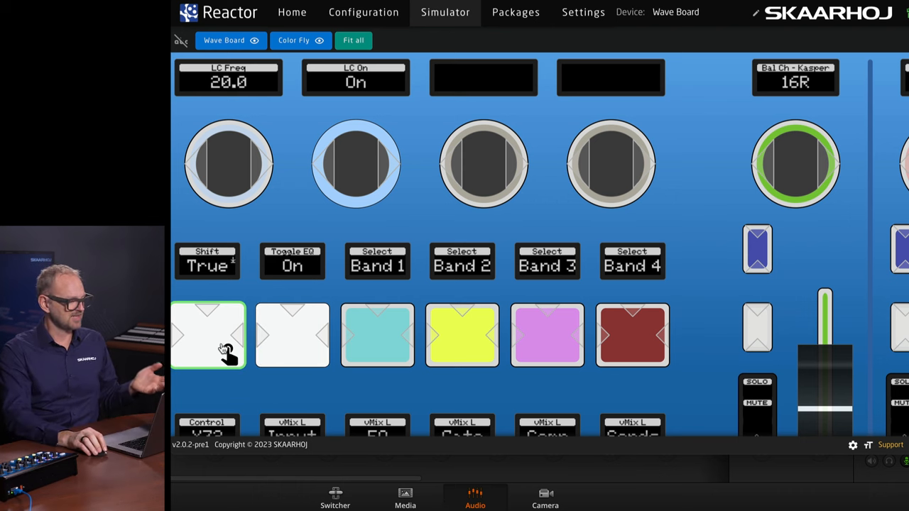
{"action": "right_click", "coordinate": [208, 335]}
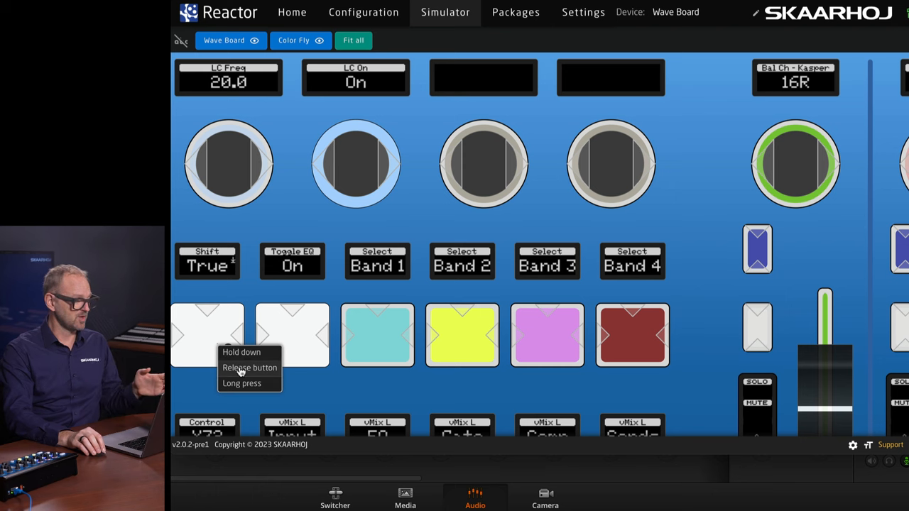
{"action": "left_click", "coordinate": [376, 335]}
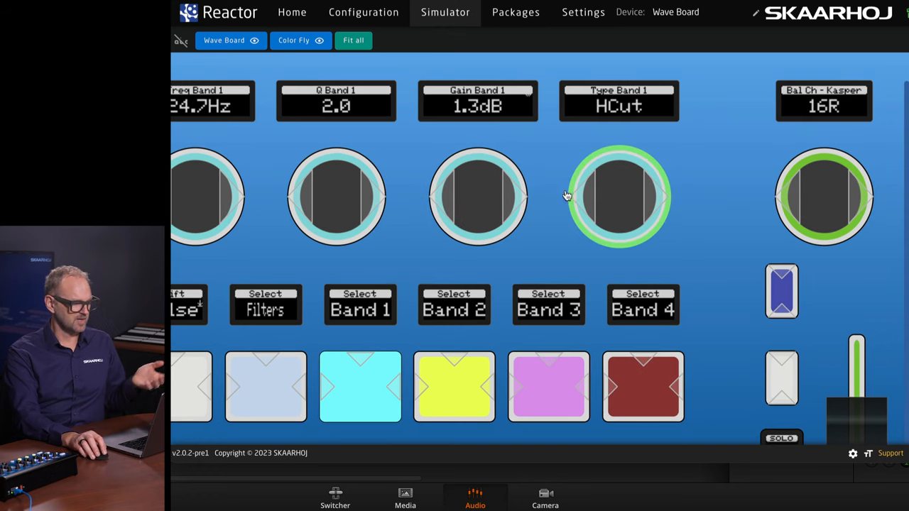
{"action": "mouse_move", "coordinate": [611, 196]}
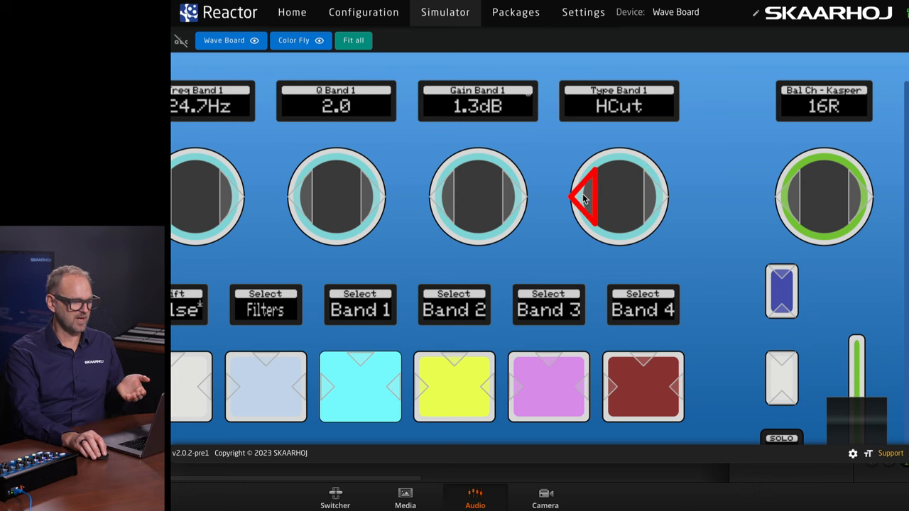
{"action": "left_click", "coordinate": [653, 197]}
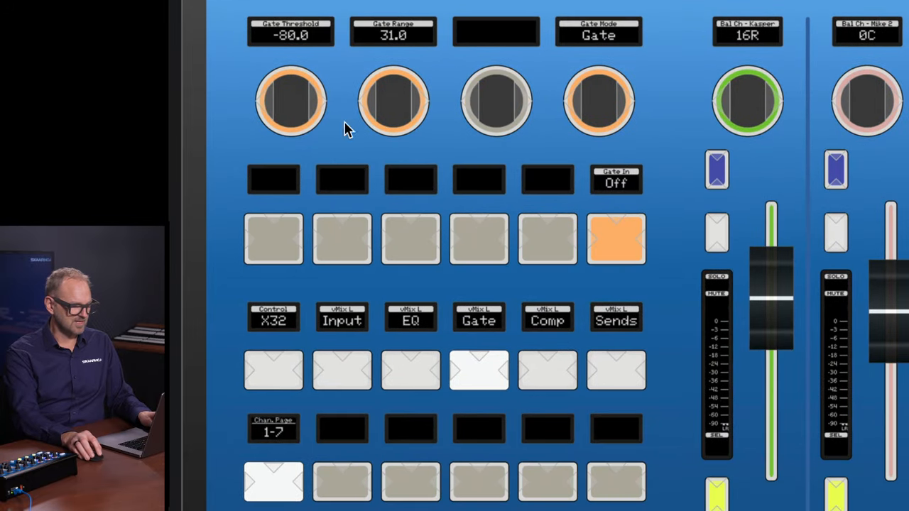
Step: Toggle the gate and compressor switches, view the Sends page, then return to Home
{"action": "left_click", "coordinate": [616, 239]}
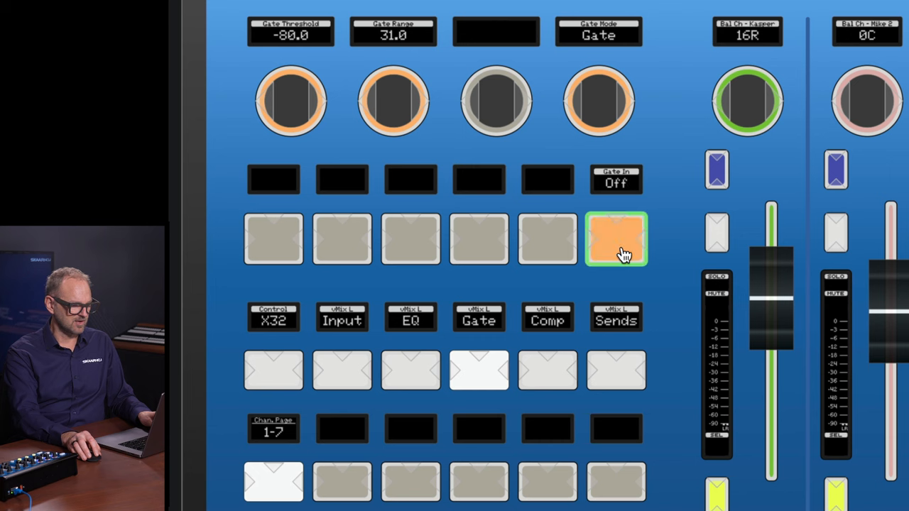
{"action": "left_click", "coordinate": [617, 239]}
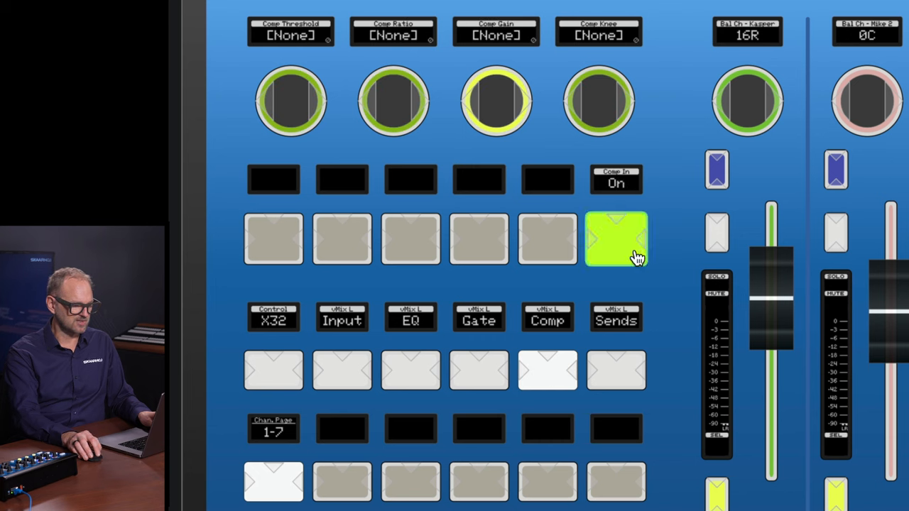
{"action": "left_click", "coordinate": [615, 238]}
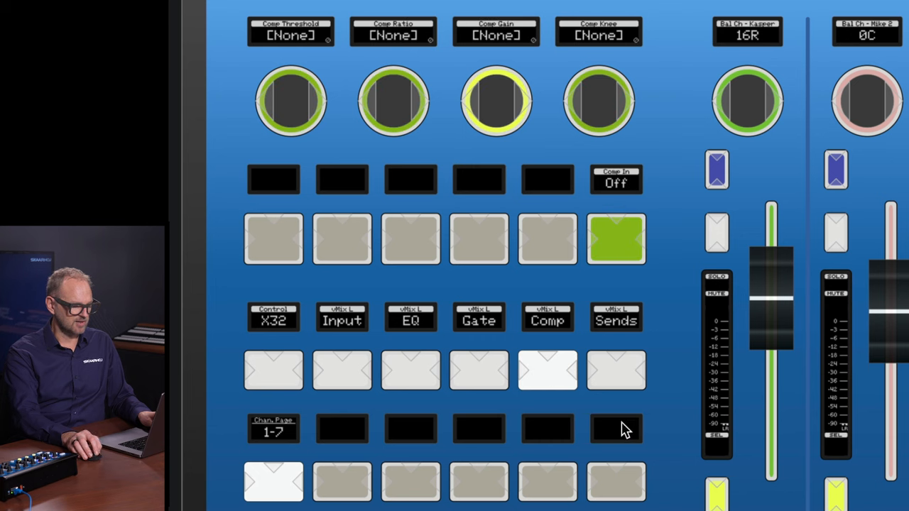
{"action": "left_click", "coordinate": [272, 239]}
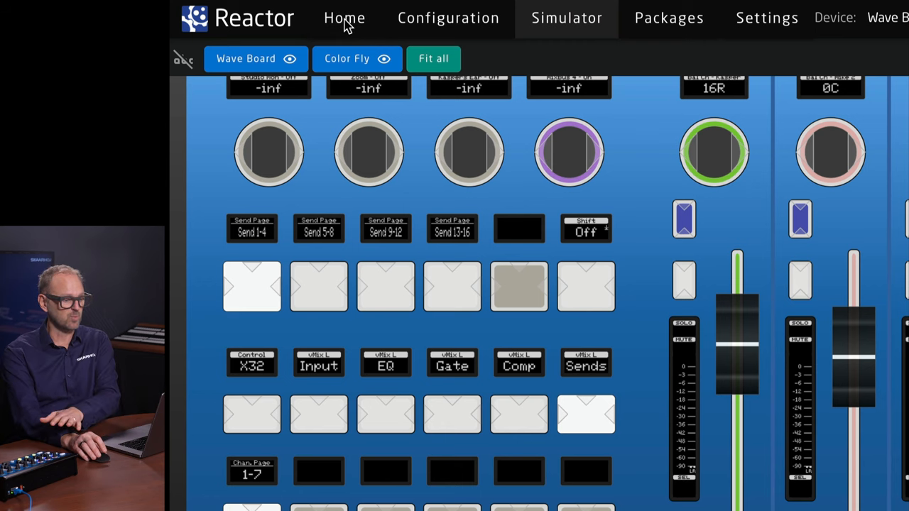
{"action": "left_click", "coordinate": [343, 17]}
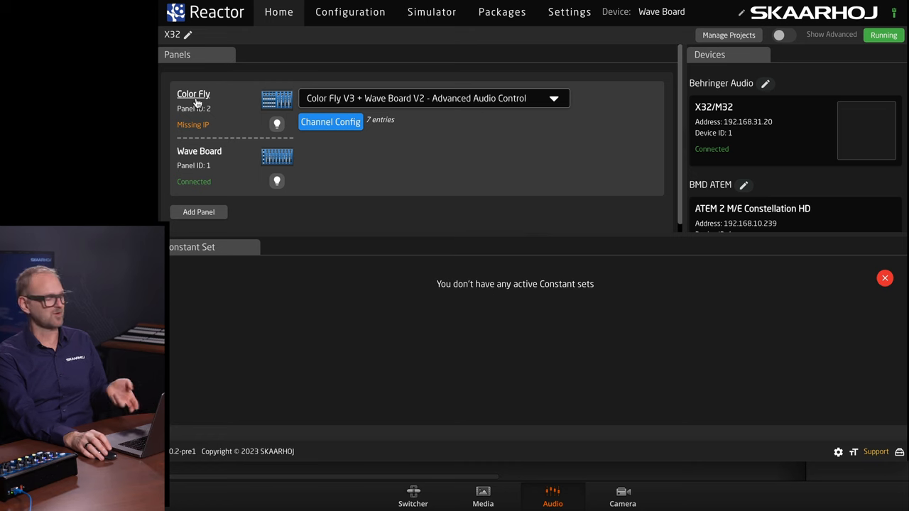
Step: Open the Color Fly panel settings showing panel ID 2 and model SK_COLORFLYV3
{"action": "left_click", "coordinate": [193, 94]}
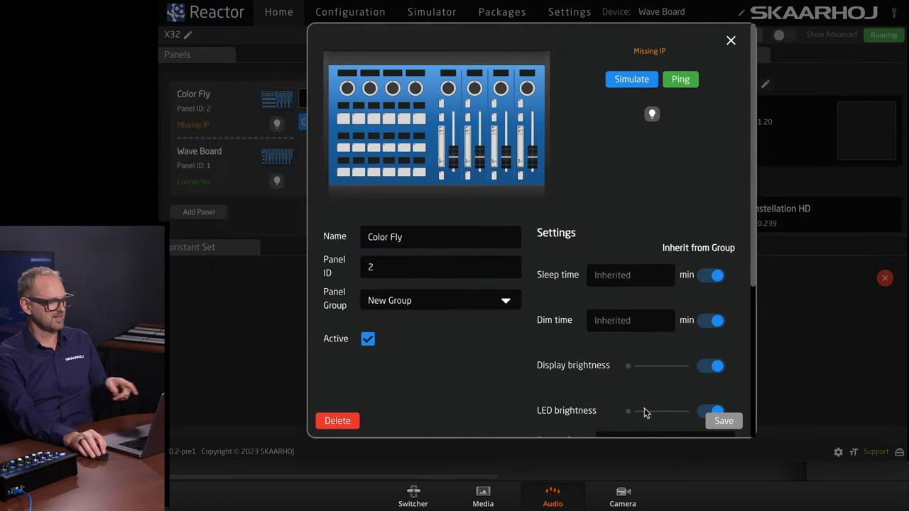
{"action": "scroll", "scroll_direction": "down", "scroll_amount": 3}
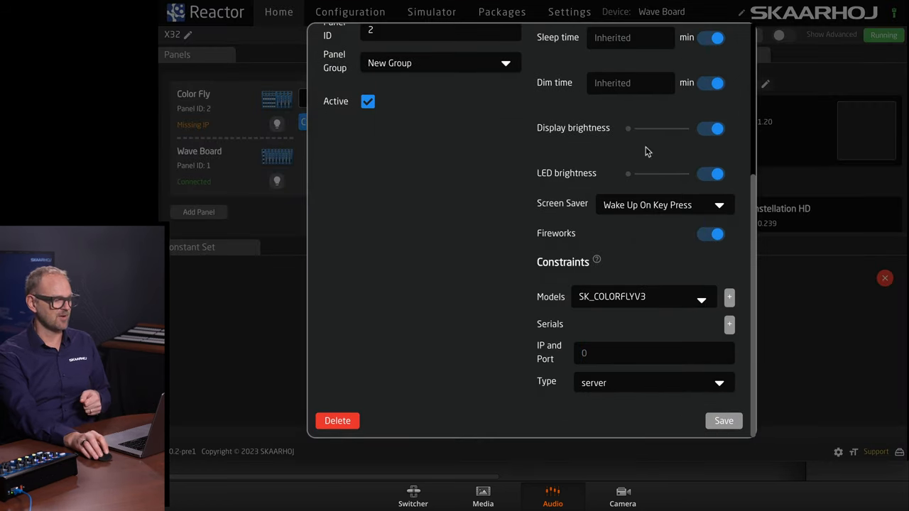